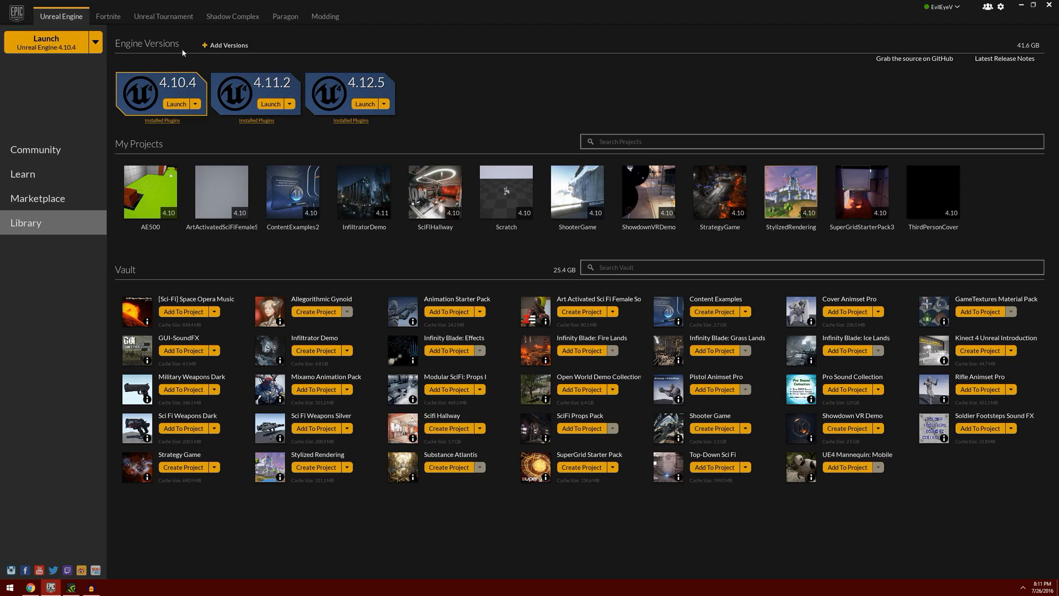
Add a new engine version slot and browse available versions, leaving 4.9.2.
click(228, 45)
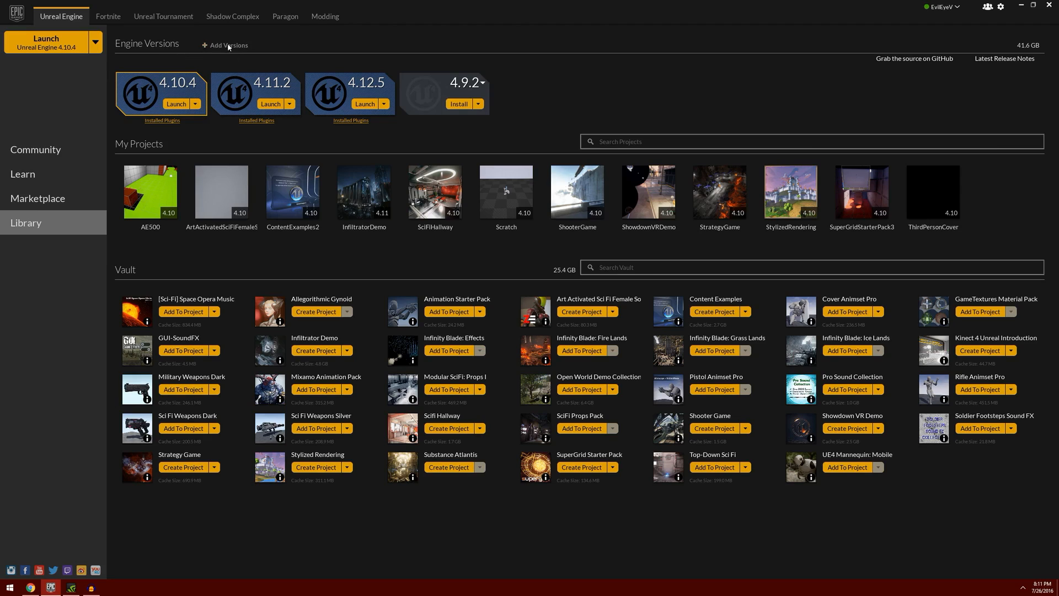
mouse_move(433, 138)
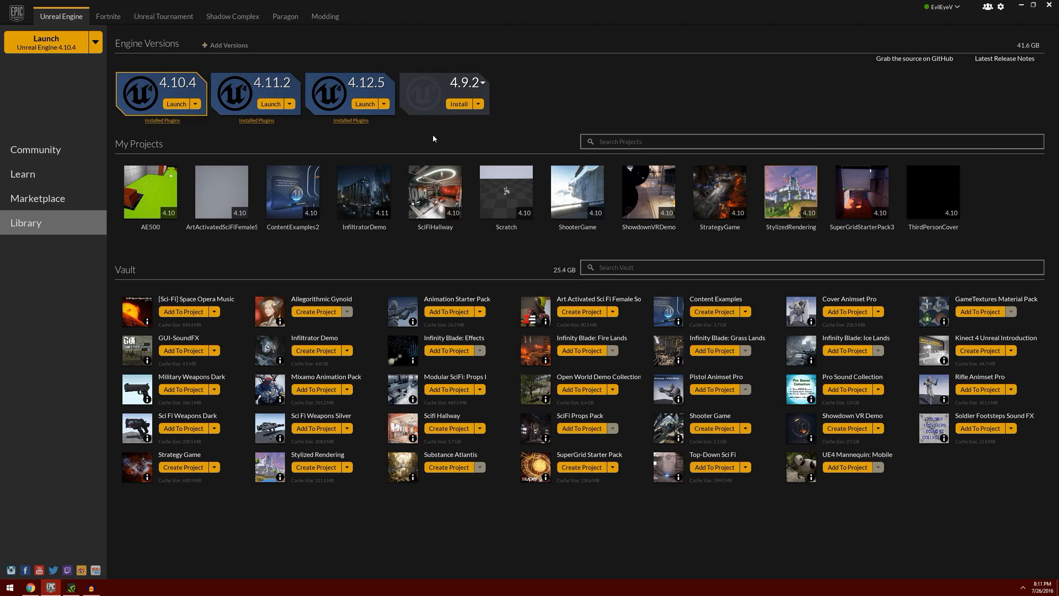
click(483, 84)
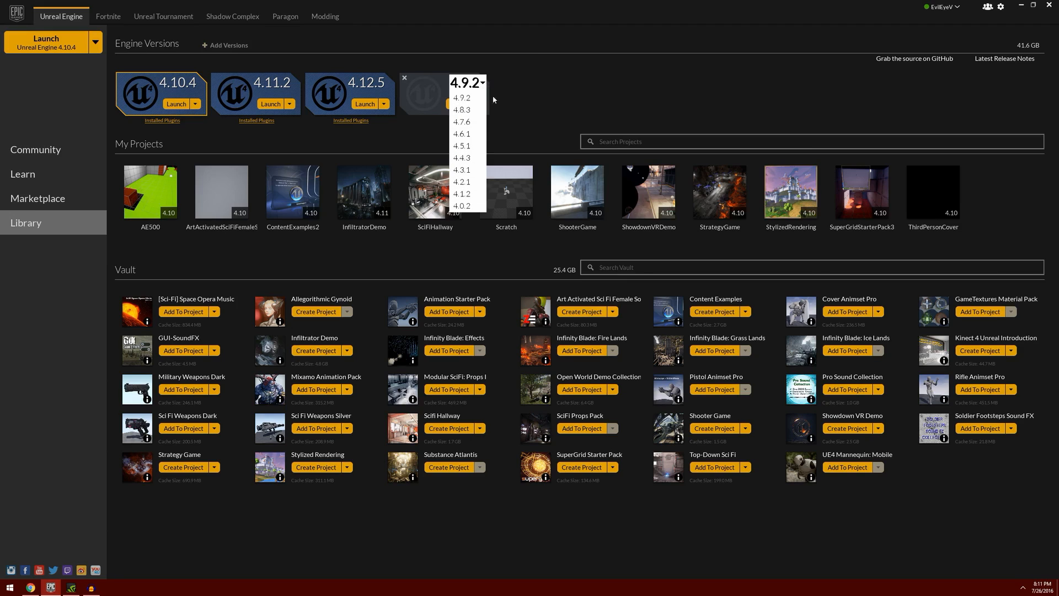
mouse_move(538, 91)
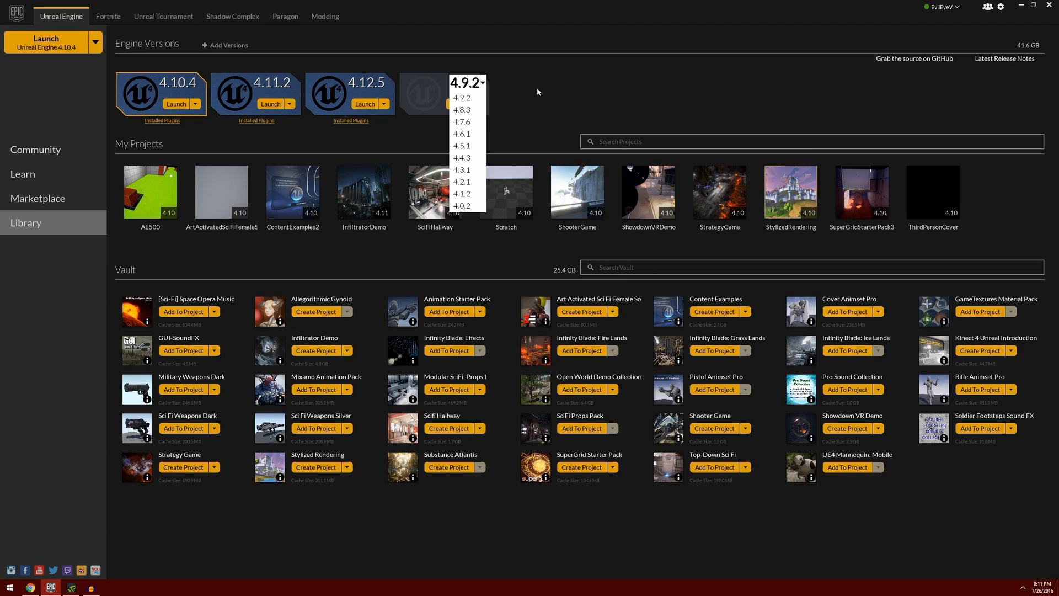
mouse_move(508, 116)
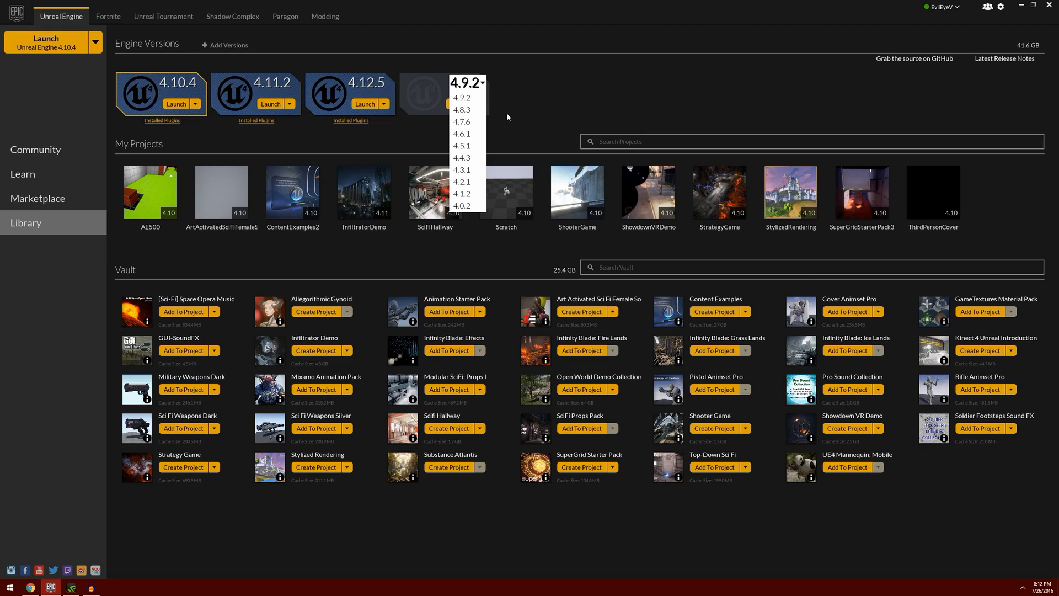
mouse_move(511, 98)
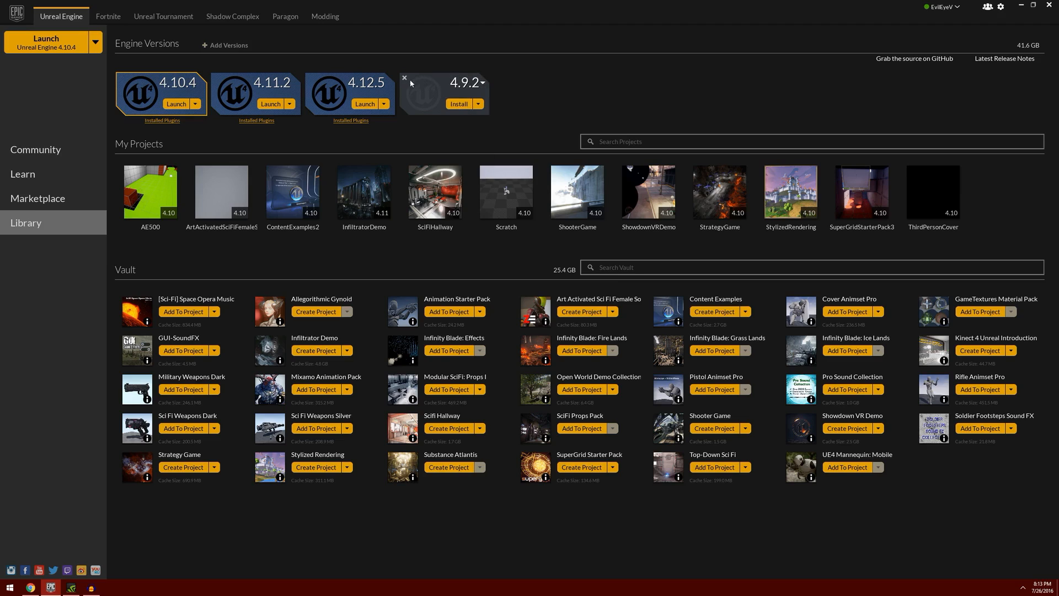
Remove the 4.9.2 slot and launch Unreal Engine 4.12.5.
click(404, 76)
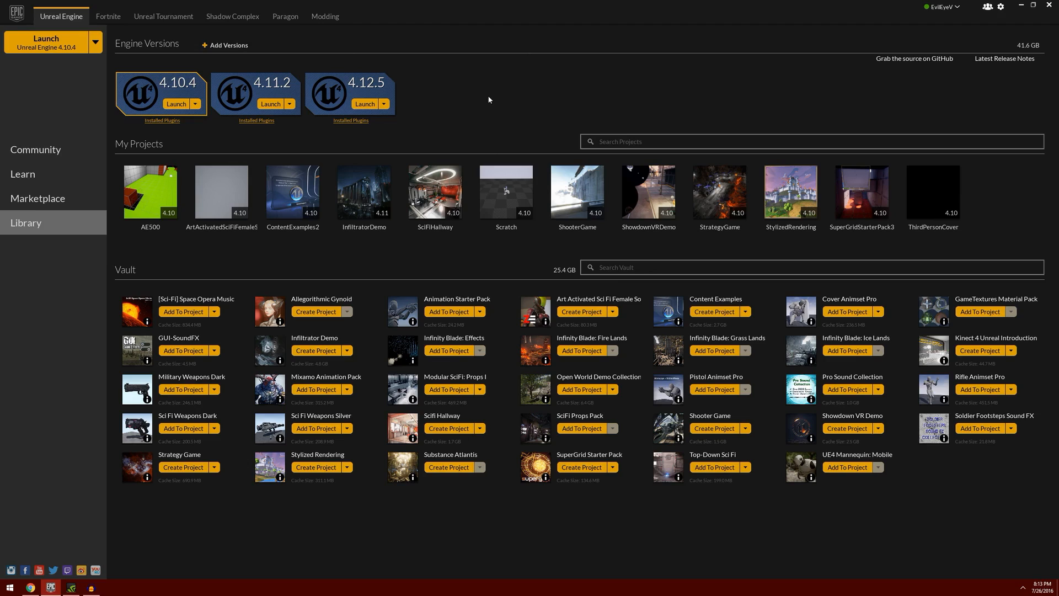
mouse_move(399, 116)
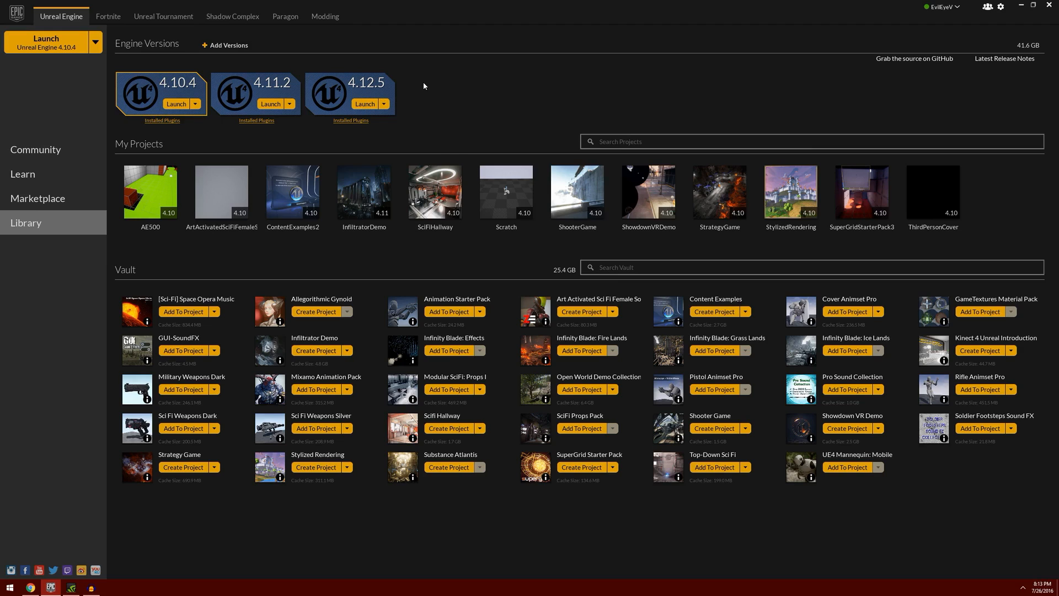
click(363, 104)
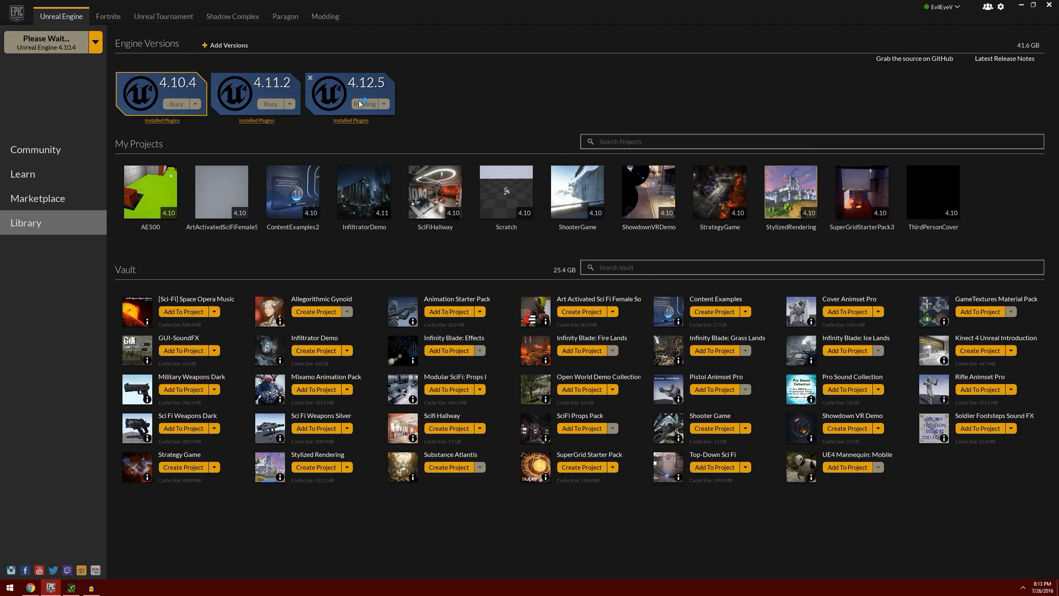
click(363, 104)
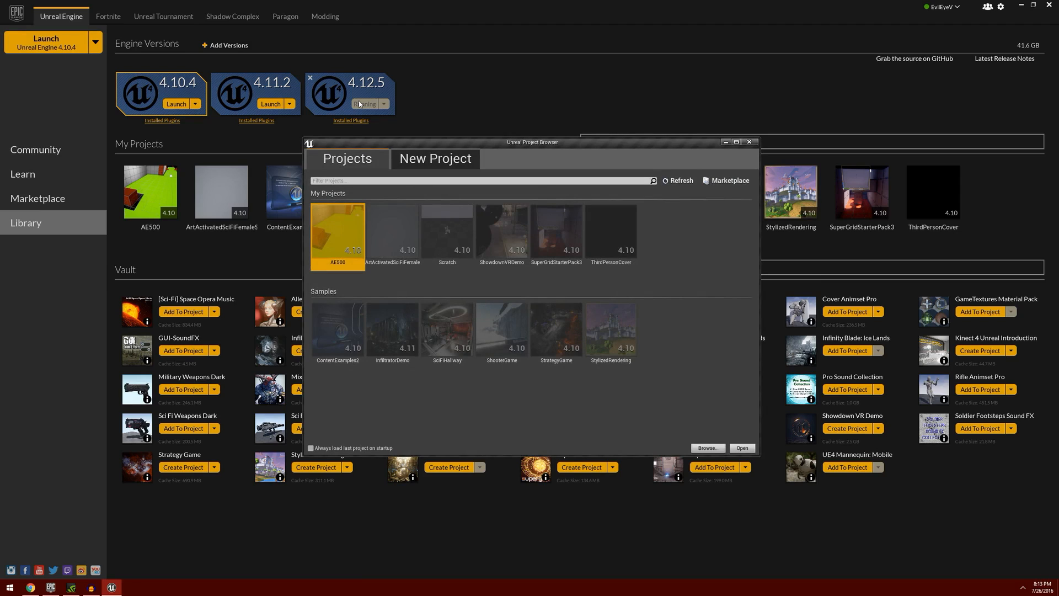
mouse_move(614, 227)
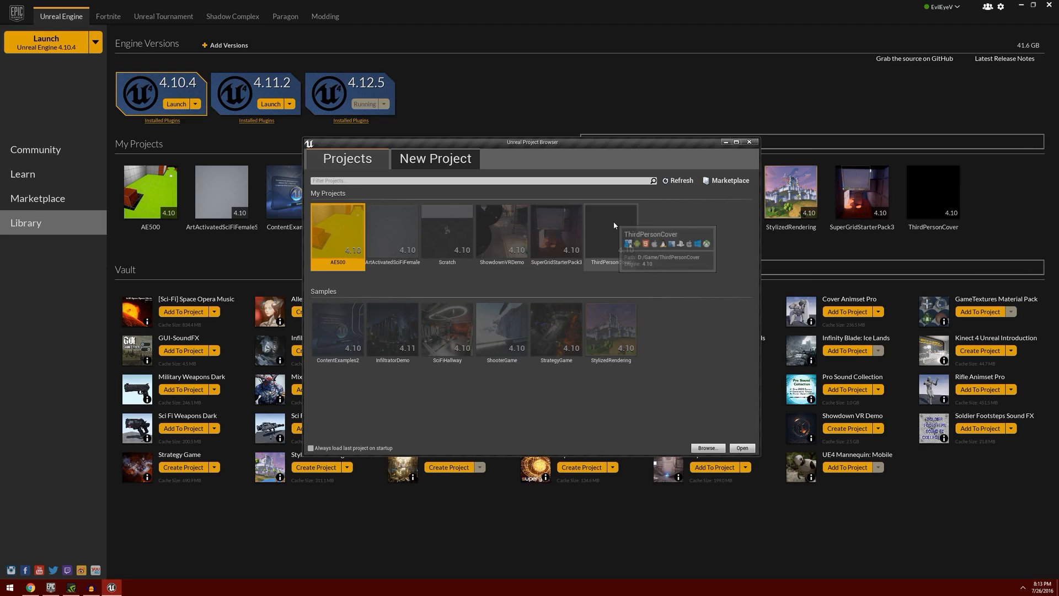
Open ThirdPersonCover from the Project Browser as a converted copy.
click(611, 233)
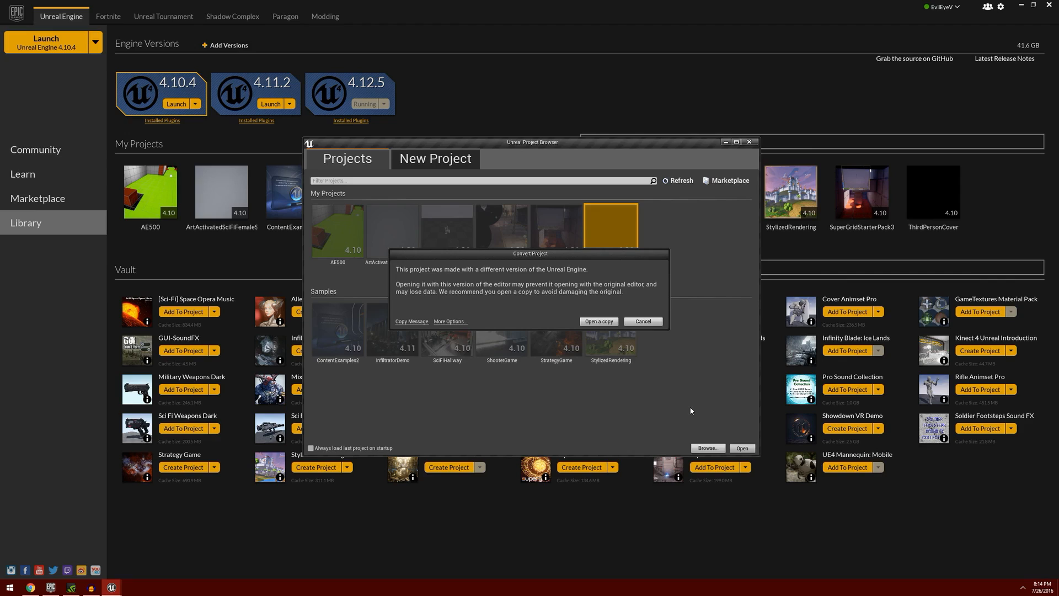
mouse_move(702, 369)
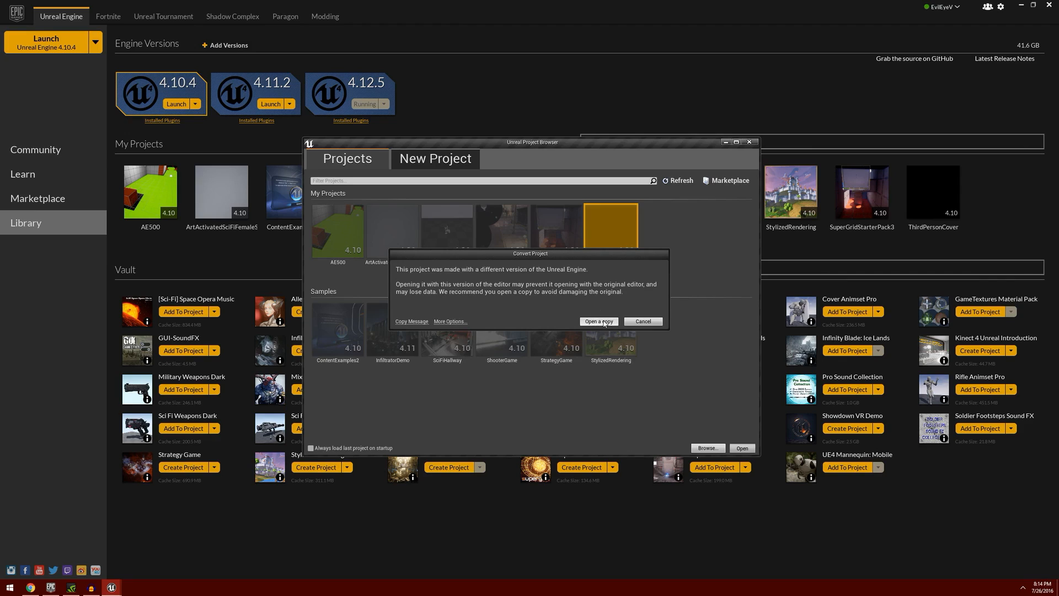
click(599, 321)
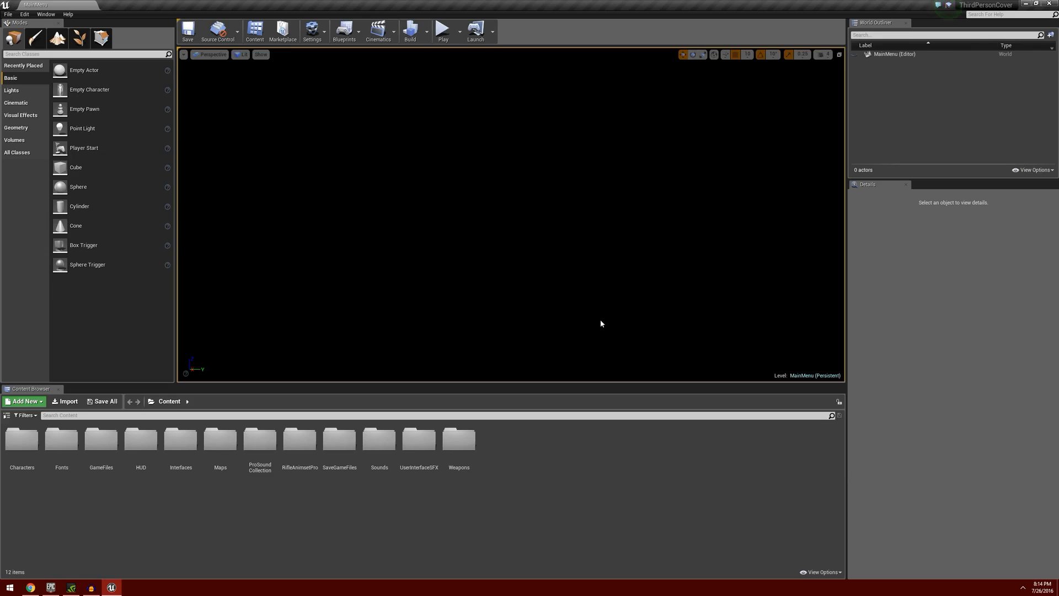
mouse_move(557, 328)
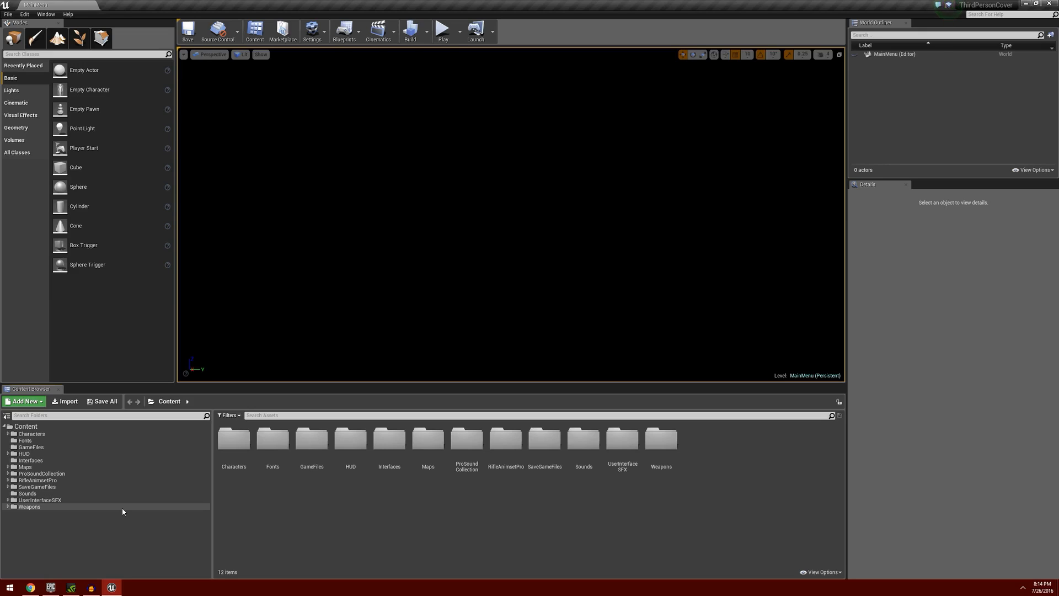
mouse_move(70, 477)
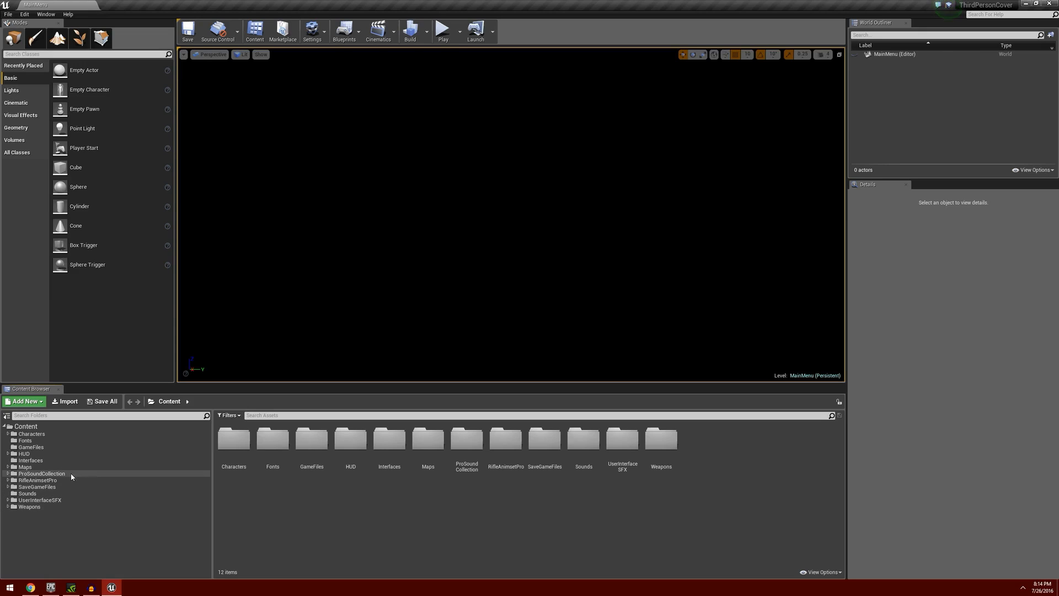
mouse_move(86, 479)
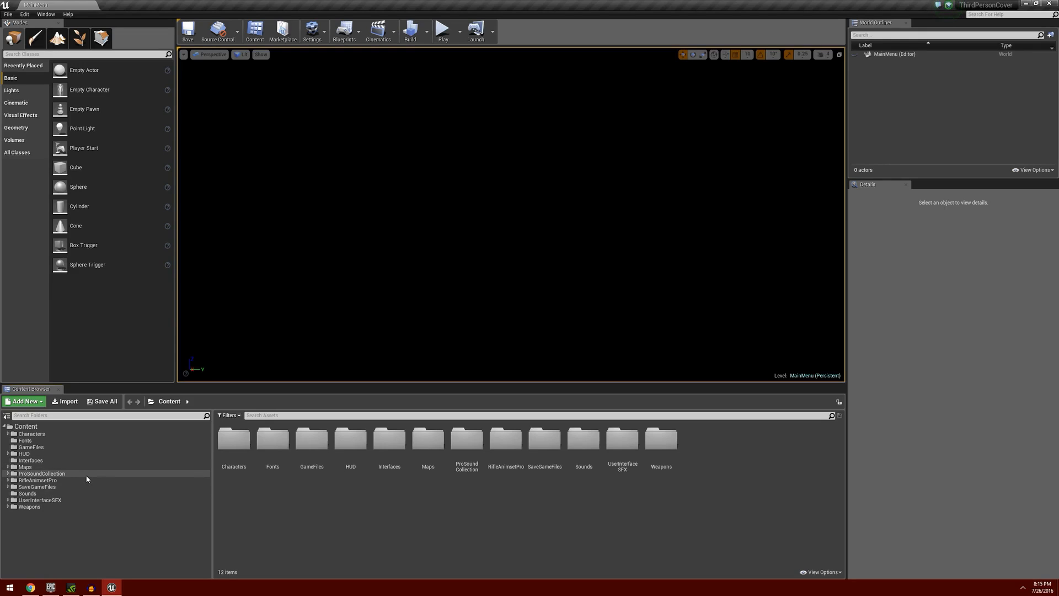
mouse_move(63, 476)
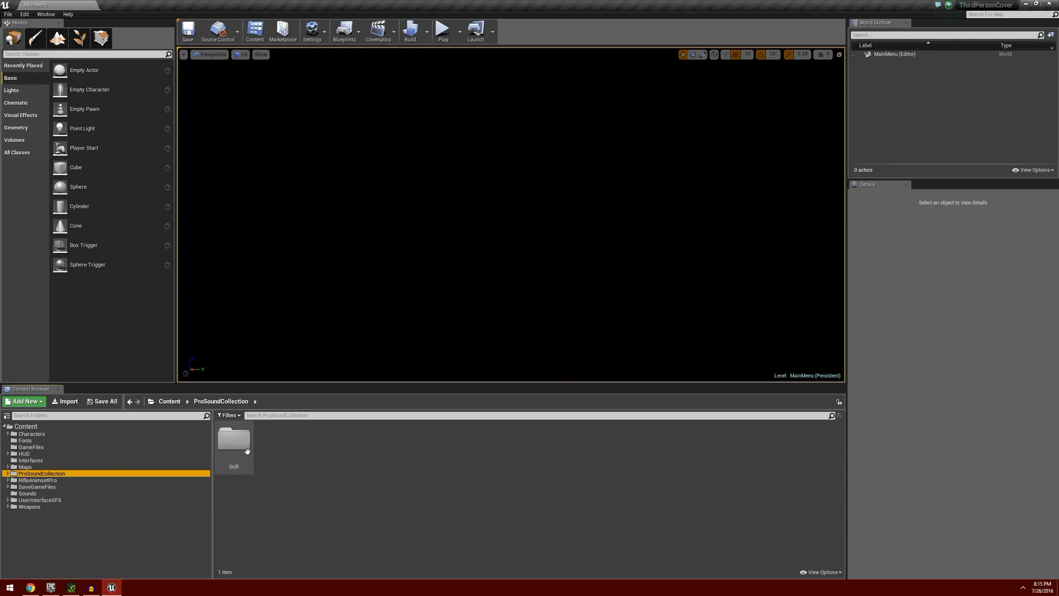
Peek into the Scifi sound folder, then show ProSoundCollection in Explorer.
double_click(234, 442)
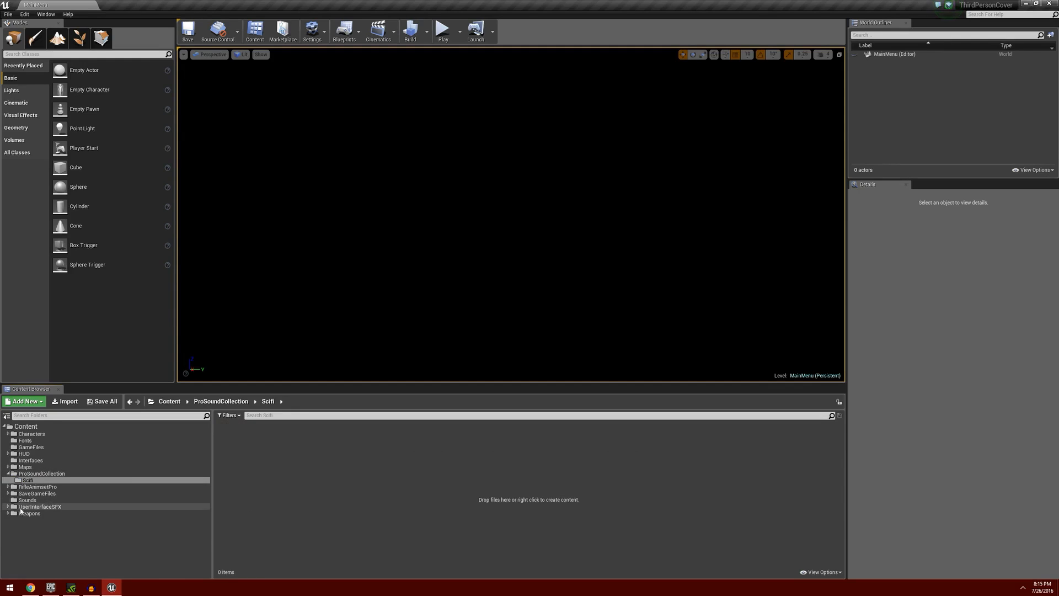
click(41, 473)
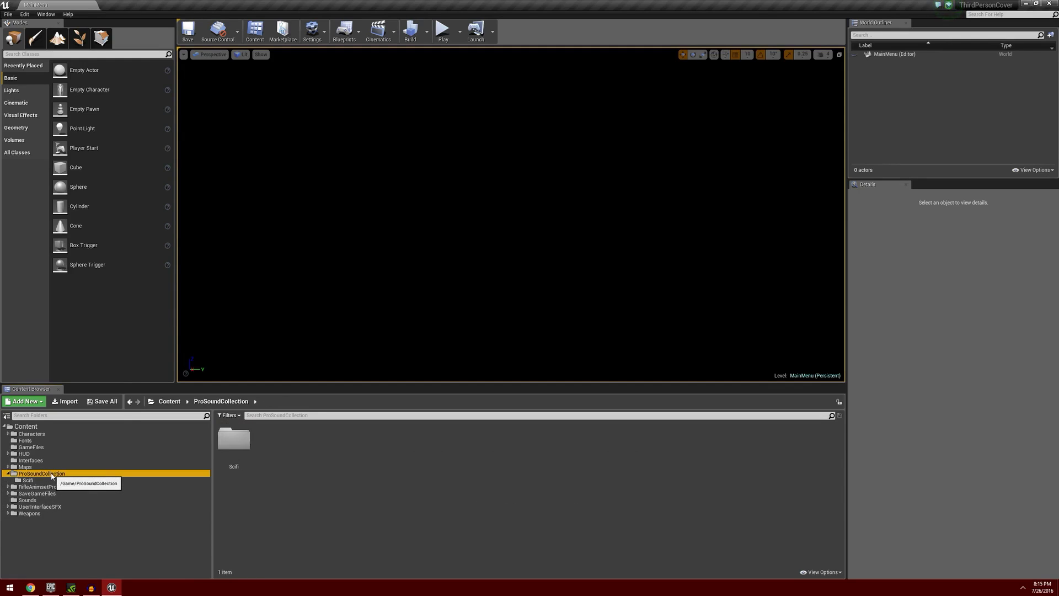
right_click(42, 474)
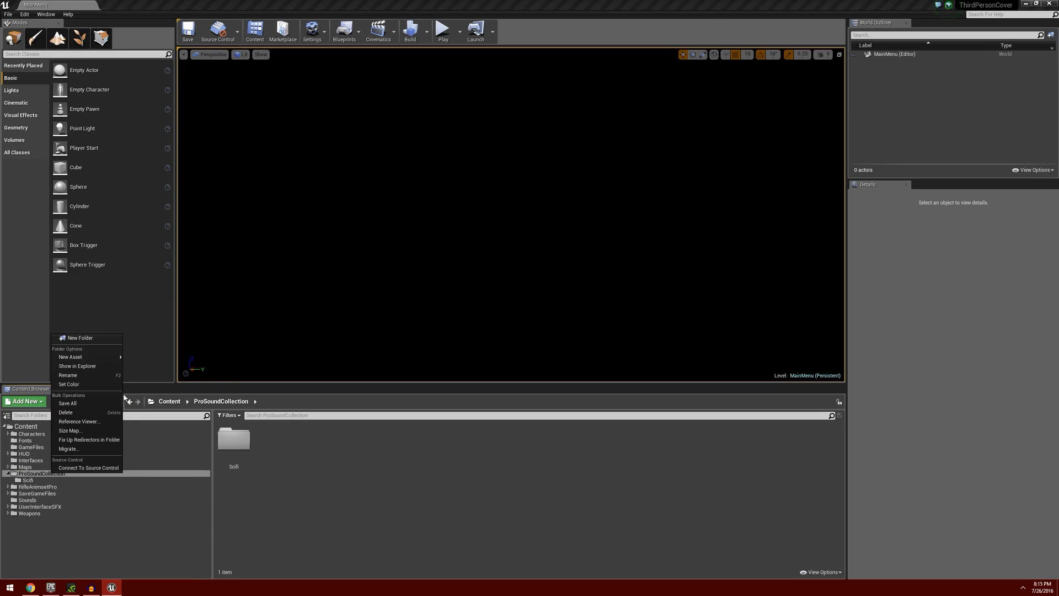
click(77, 366)
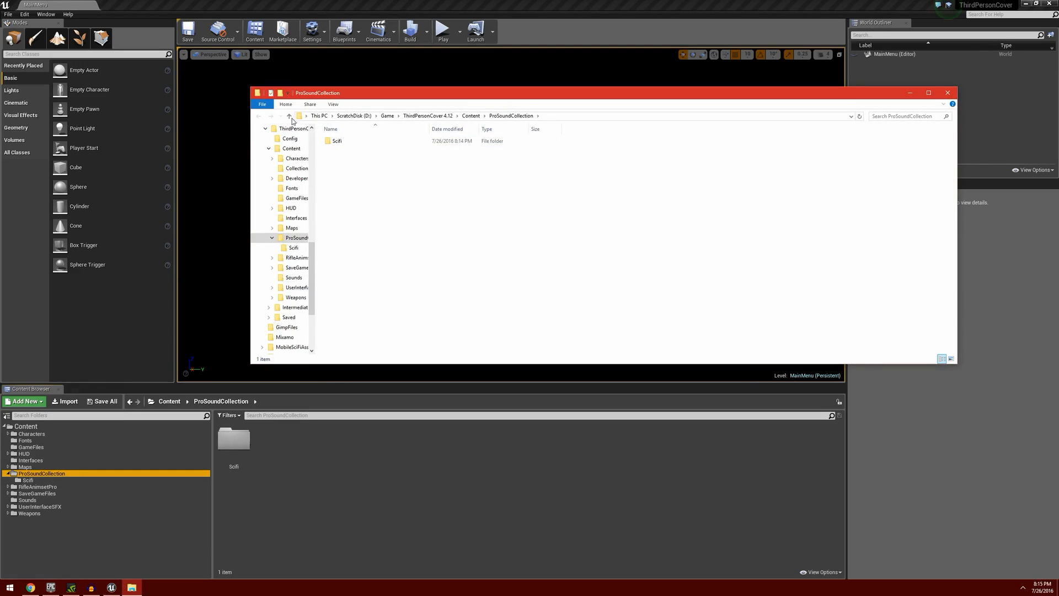
Go up to Content and permanently delete the RifleAnimsetPro folder.
click(283, 116)
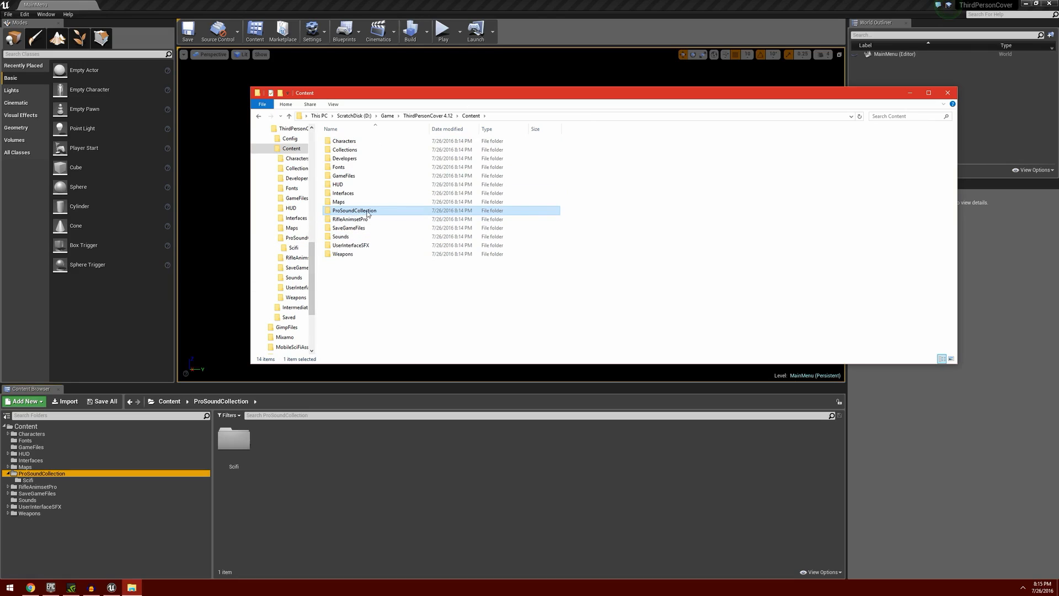
right_click(354, 210)
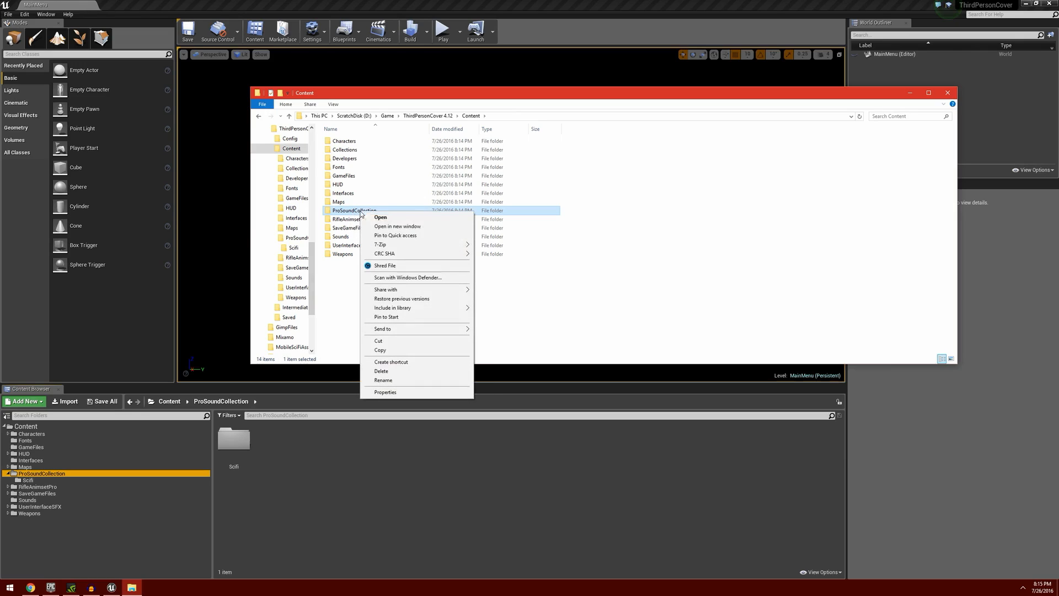
mouse_move(604, 302)
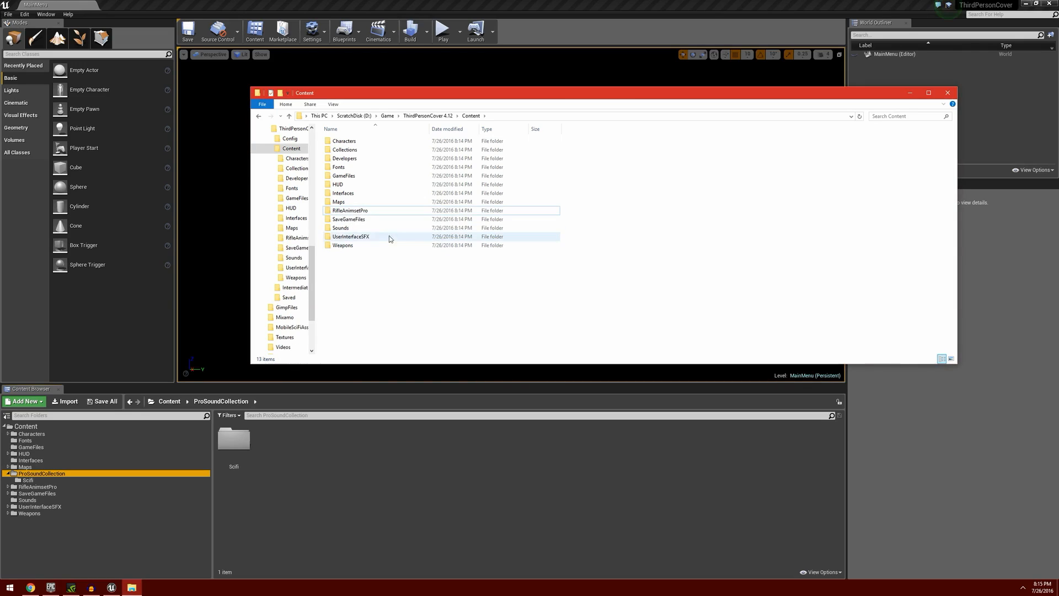
click(350, 210)
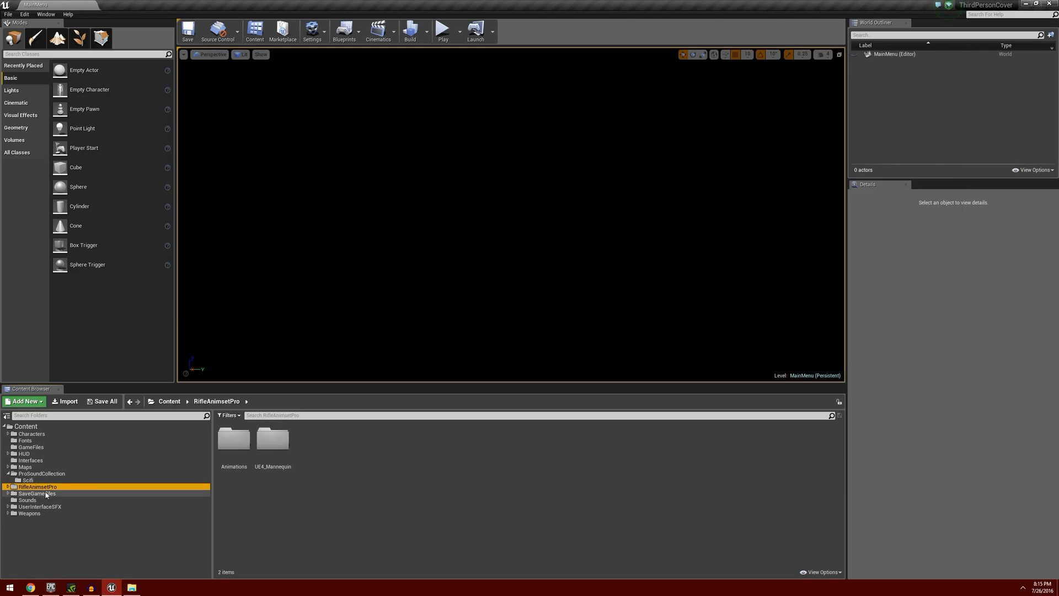
double_click(233, 437)
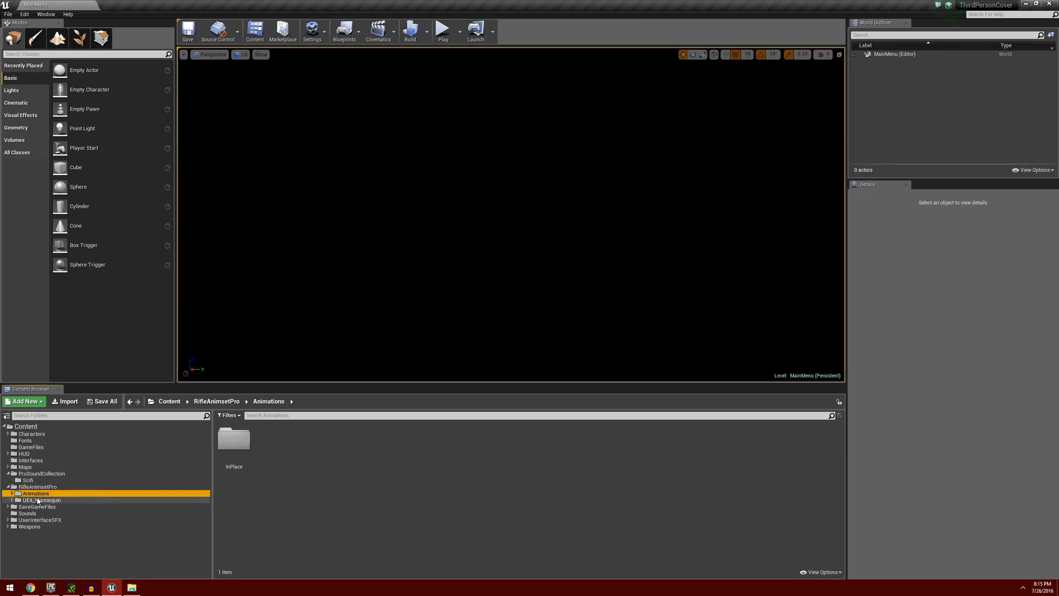
double_click(234, 451)
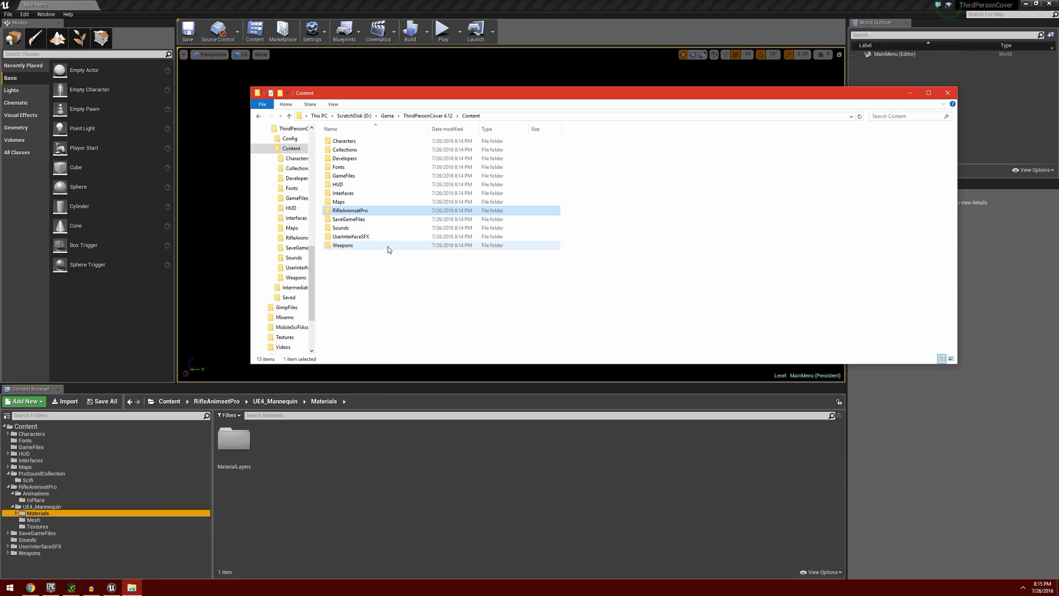
key(Delete)
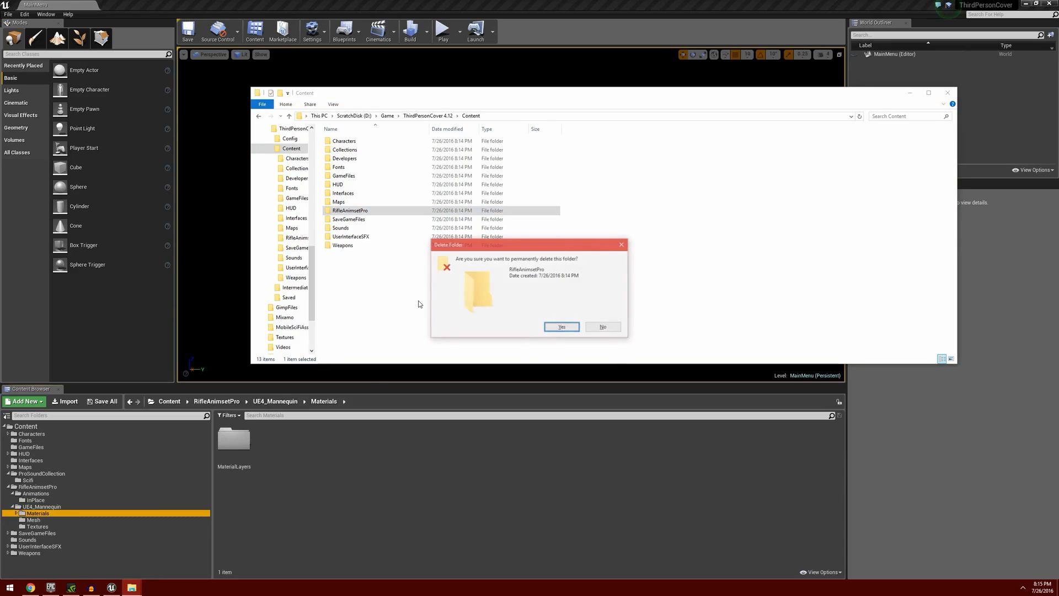
click(561, 327)
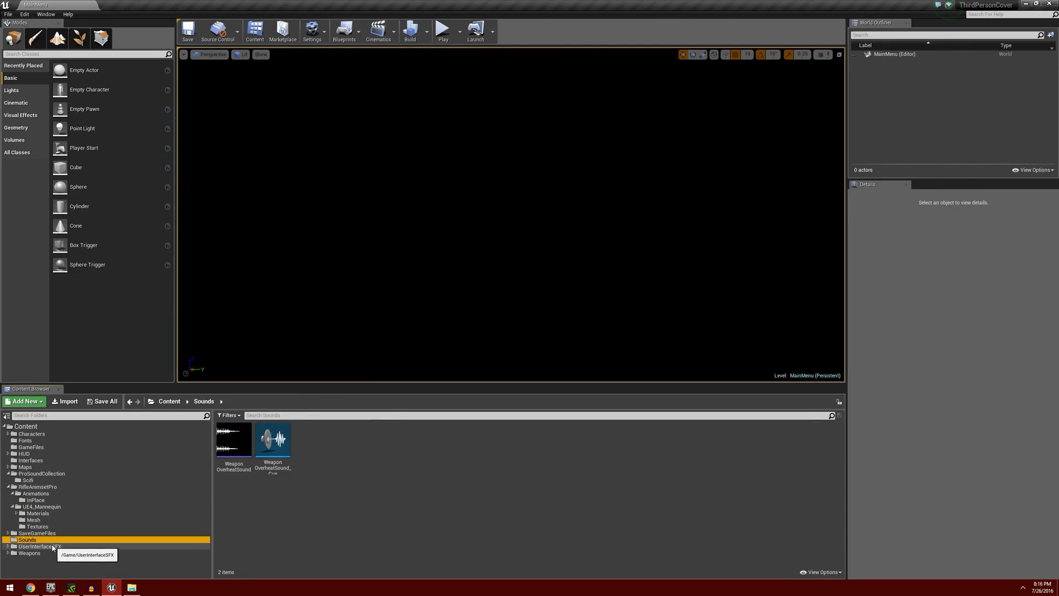
Permanently delete the UserInterfaceSFX folder, then select the Collections and Developers folders.
click(30, 547)
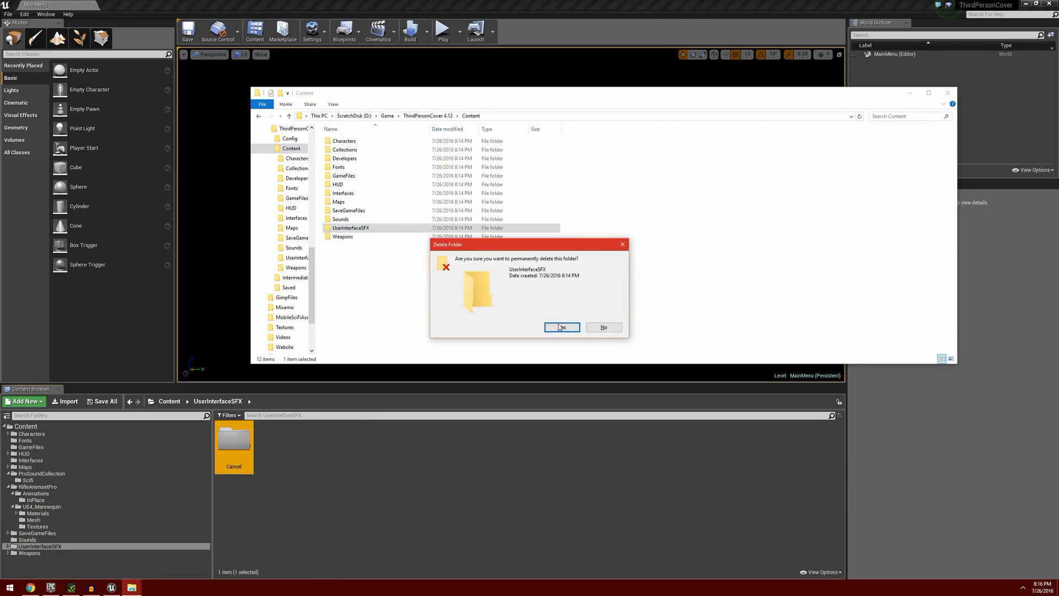
click(562, 327)
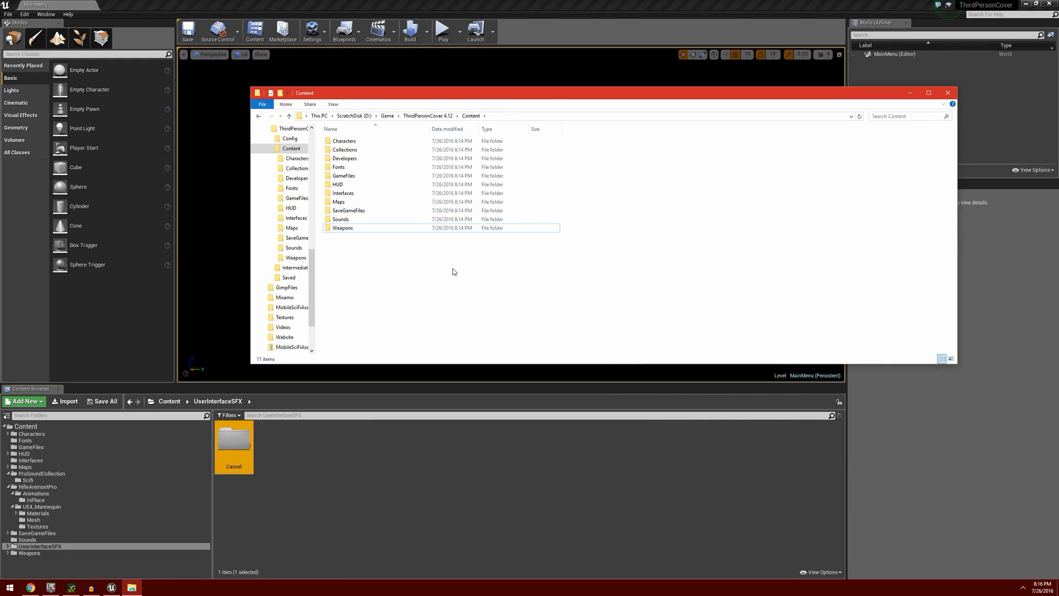
click(344, 150)
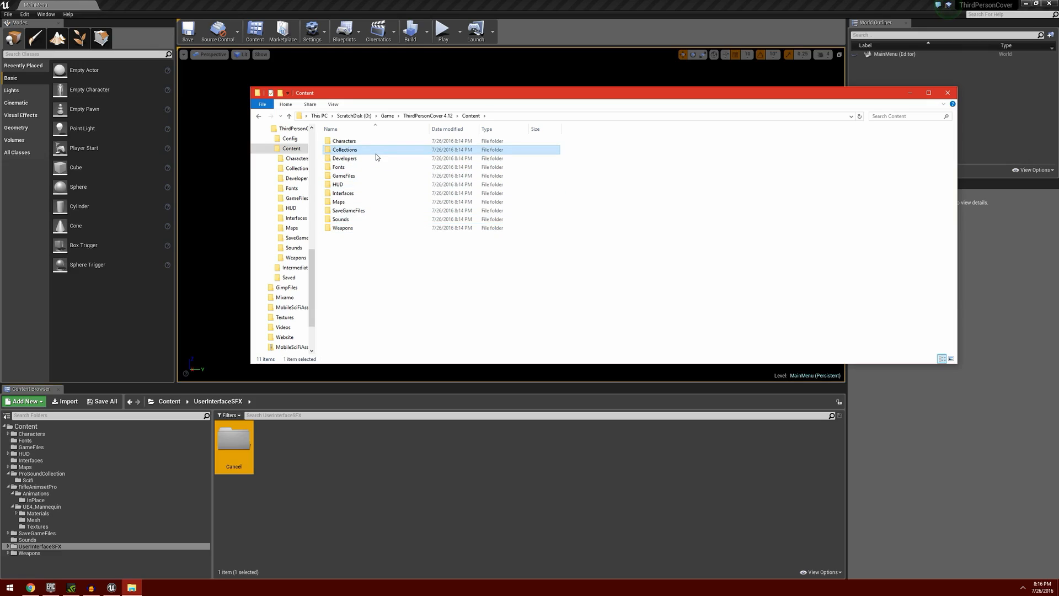
click(345, 158)
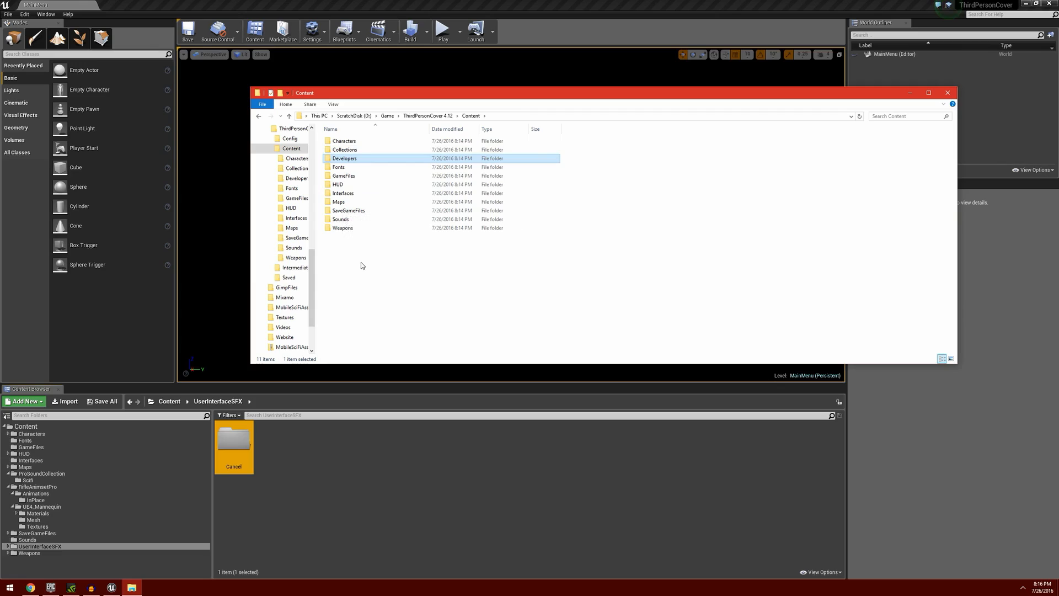
mouse_move(956, 126)
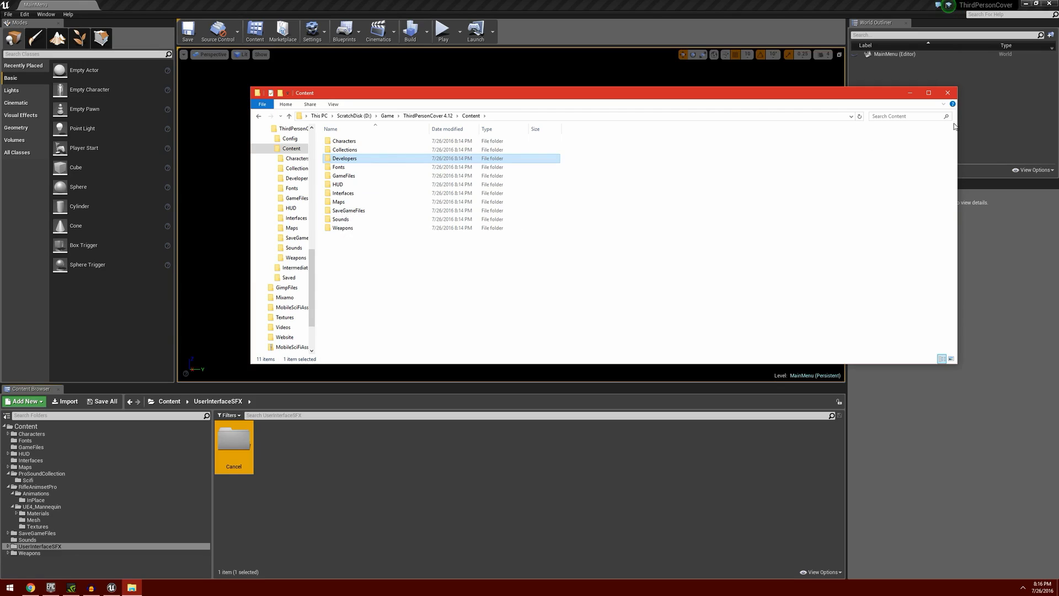
Launch the ThirdPersonCover 4.12 project from the Epic Games Launcher library.
click(948, 92)
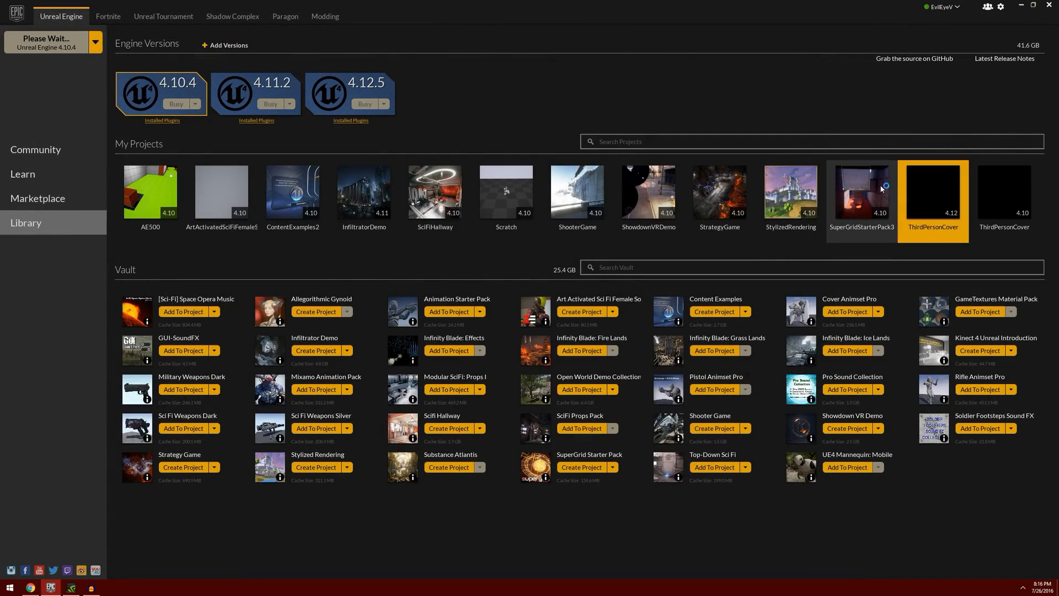
double_click(933, 193)
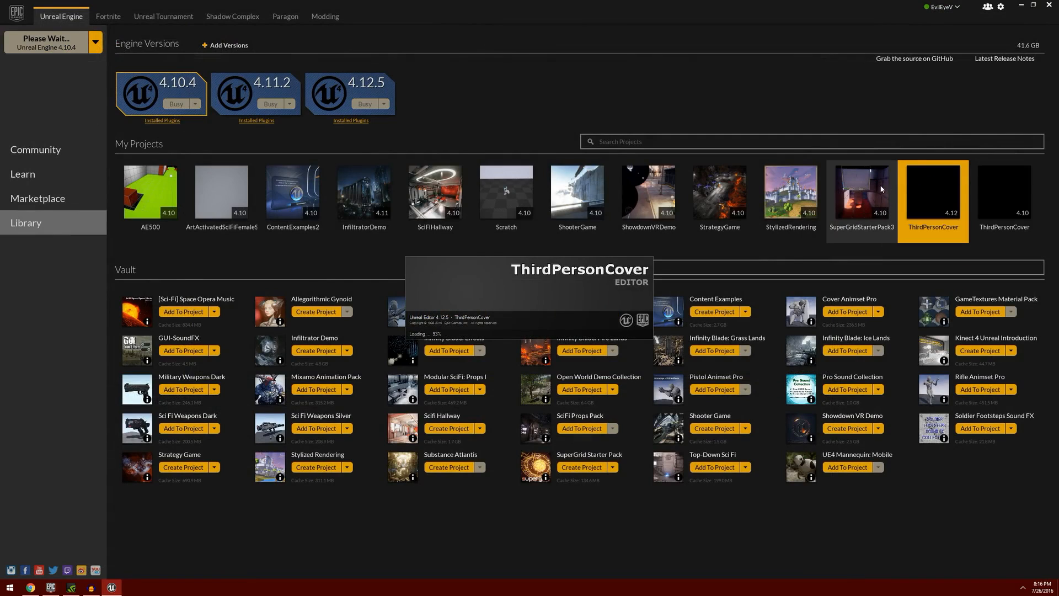
click(933, 193)
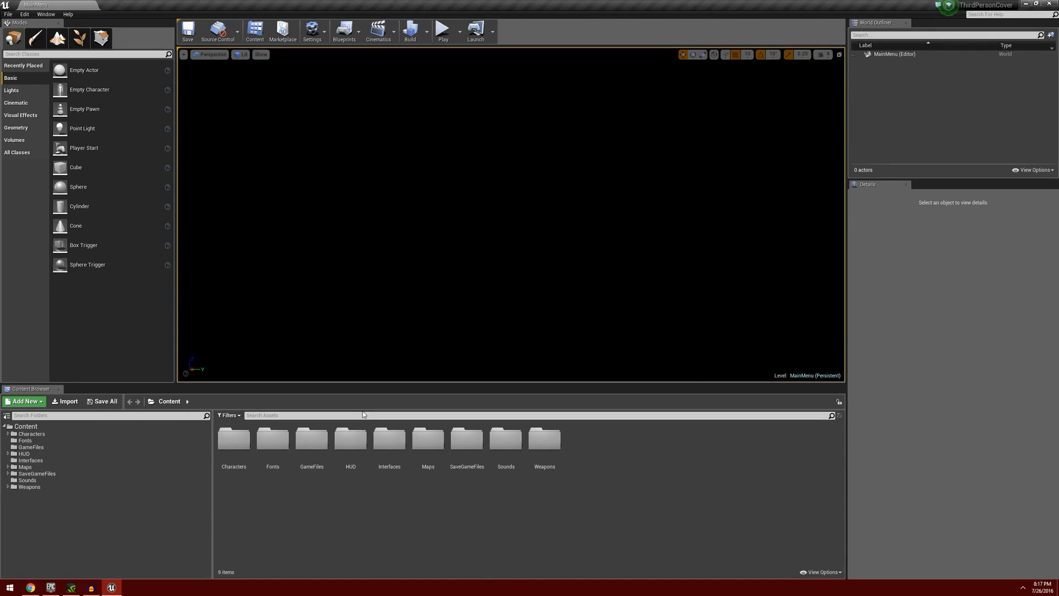
Open Maps > TestMap; set BaseEnemyCharacter_BP2 combat type to Cover and BP3 to Heavy.
double_click(25, 467)
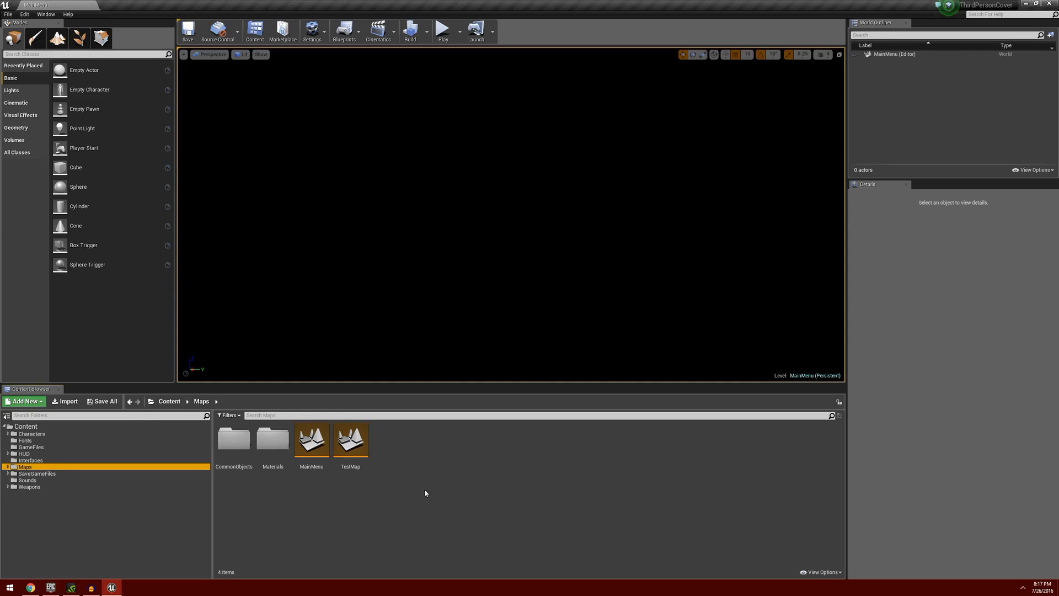
double_click(350, 440)
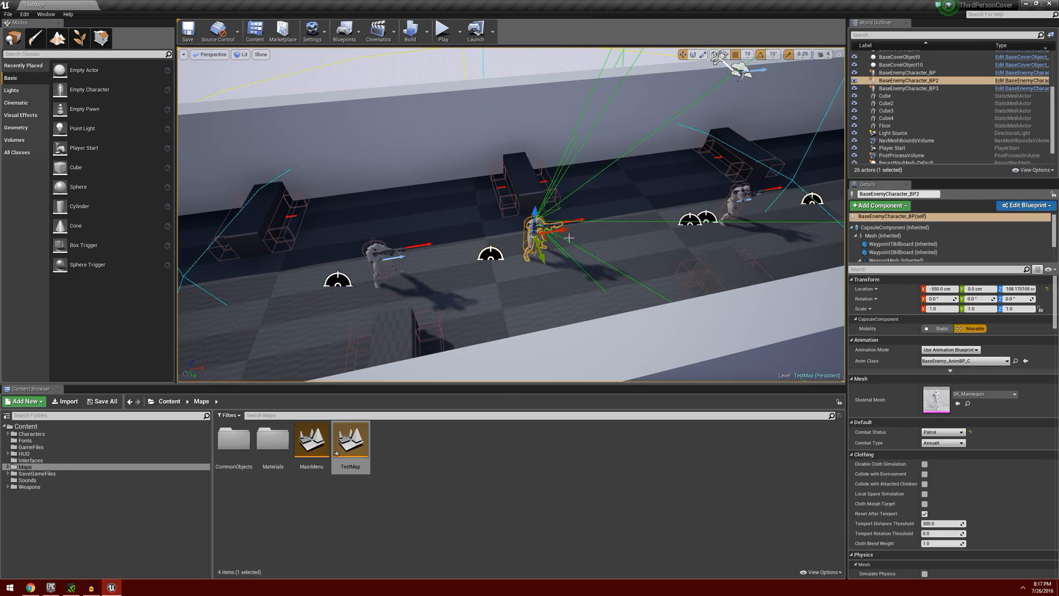
mouse_move(957, 444)
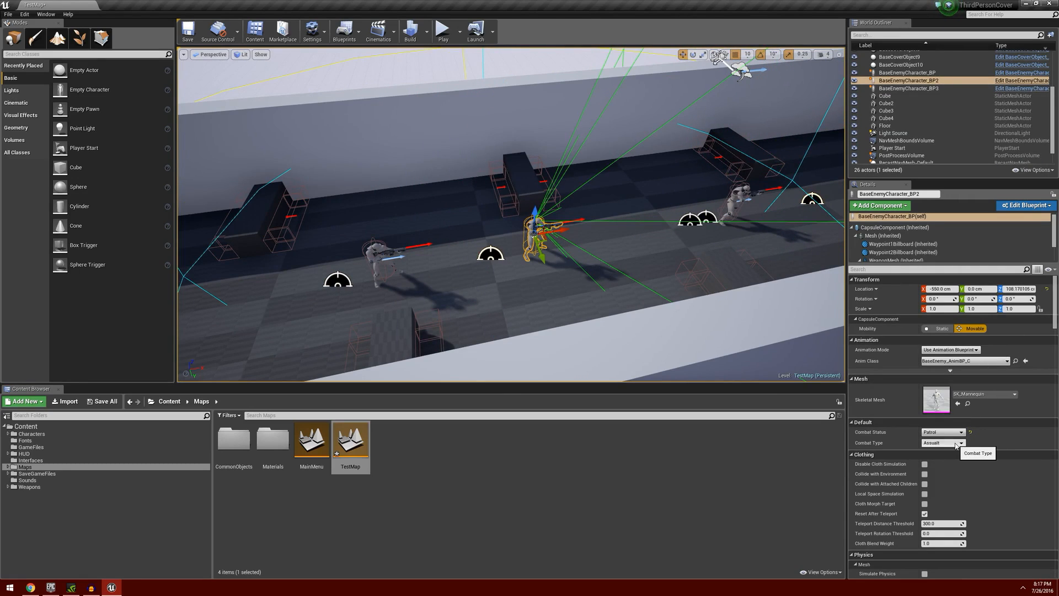
click(959, 443)
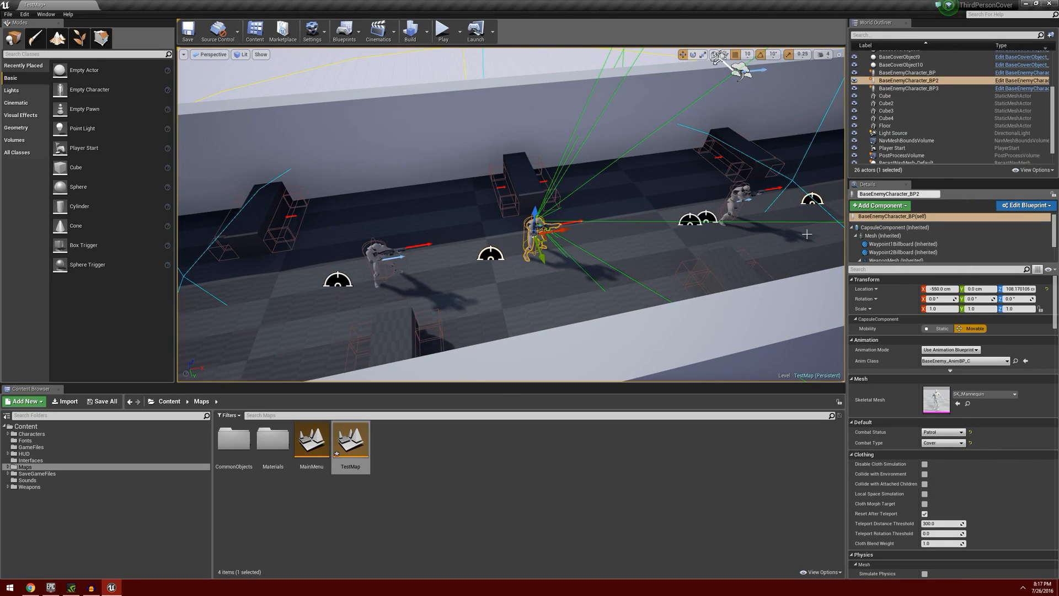
click(912, 88)
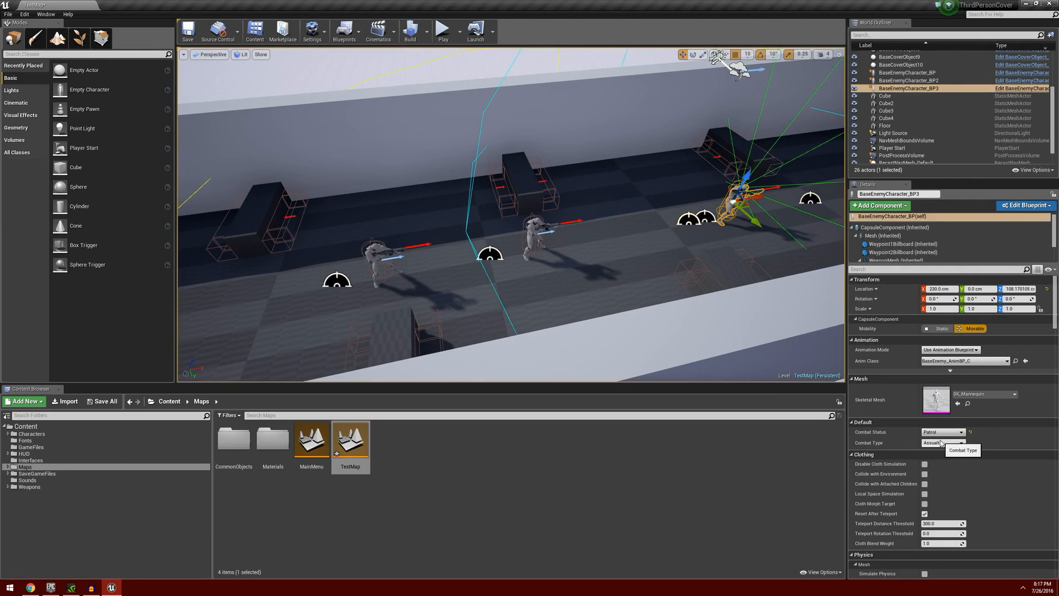
click(959, 443)
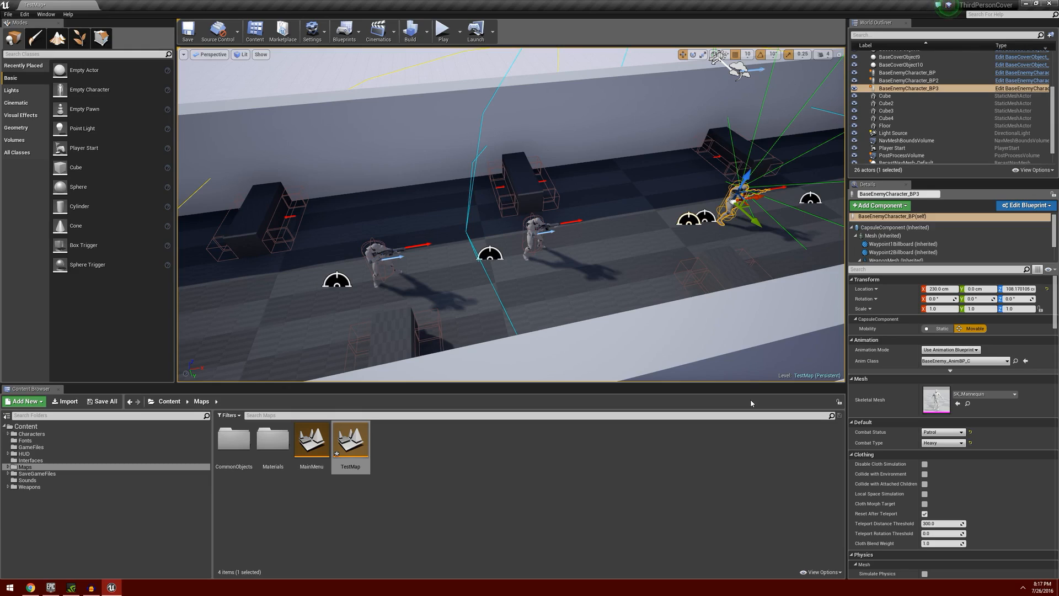
mouse_move(322, 498)
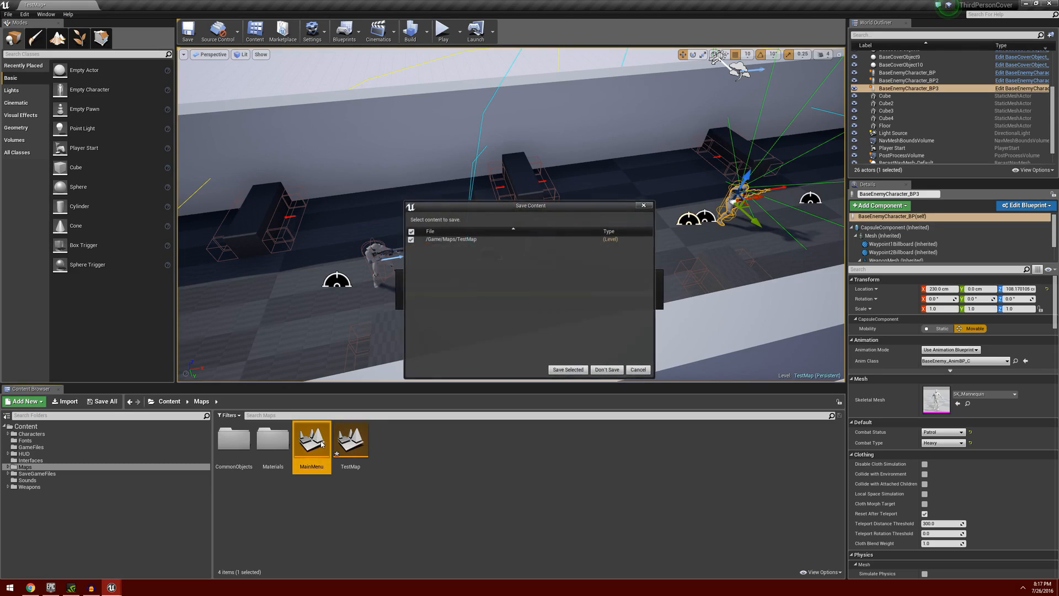
Save the TestMap changes and play the MainMenu level in the viewport.
click(607, 370)
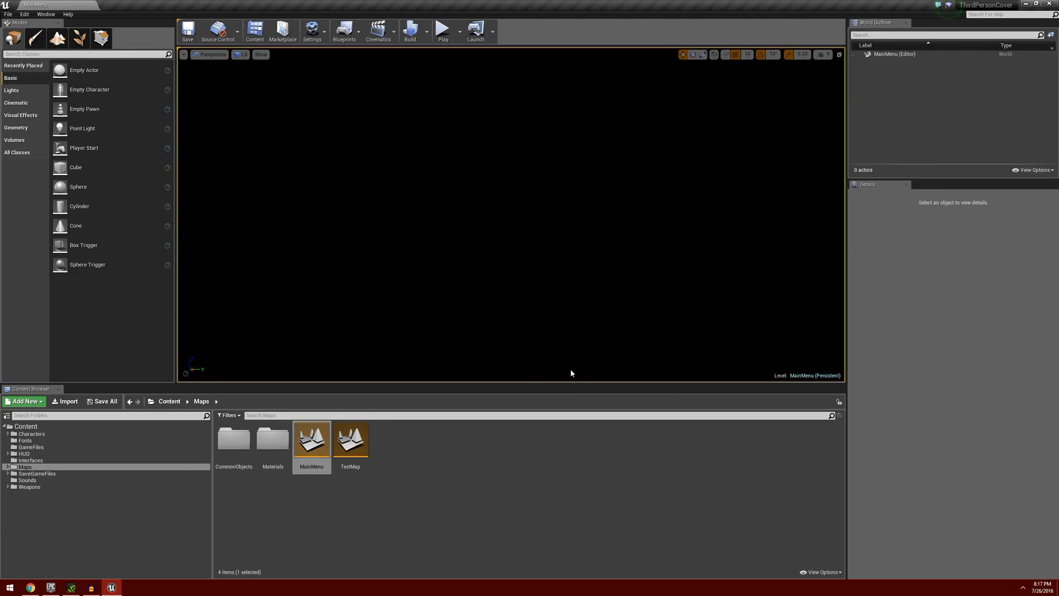
mouse_move(446, 29)
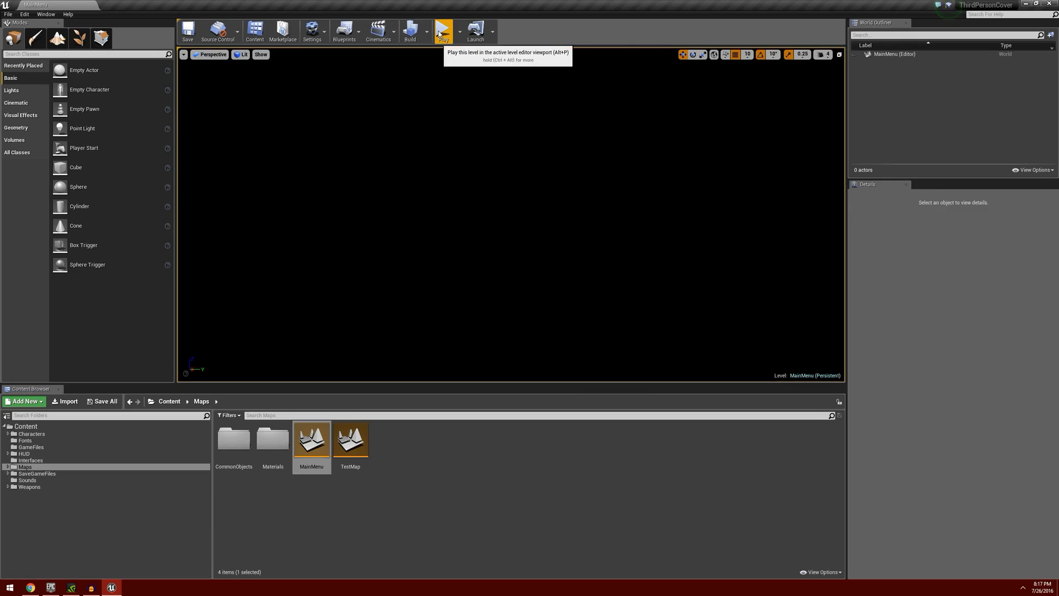
click(447, 26)
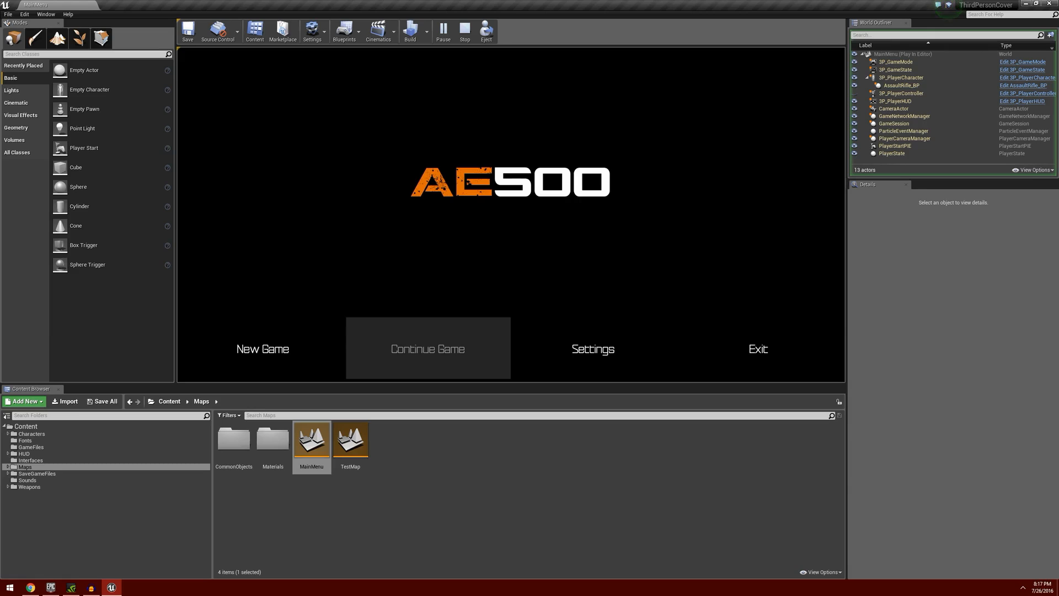
mouse_move(465, 29)
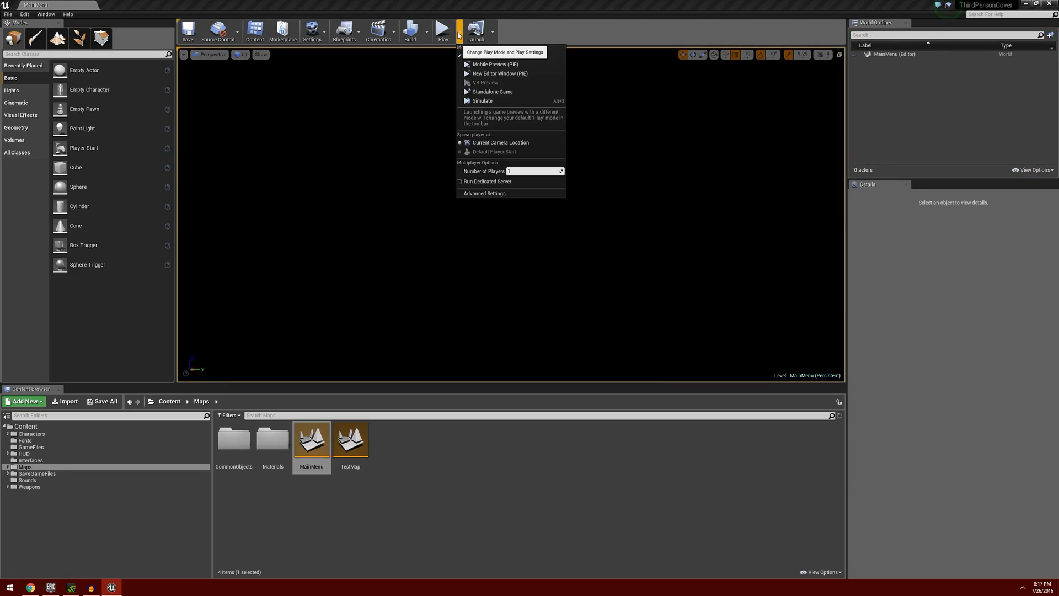
mouse_move(493, 91)
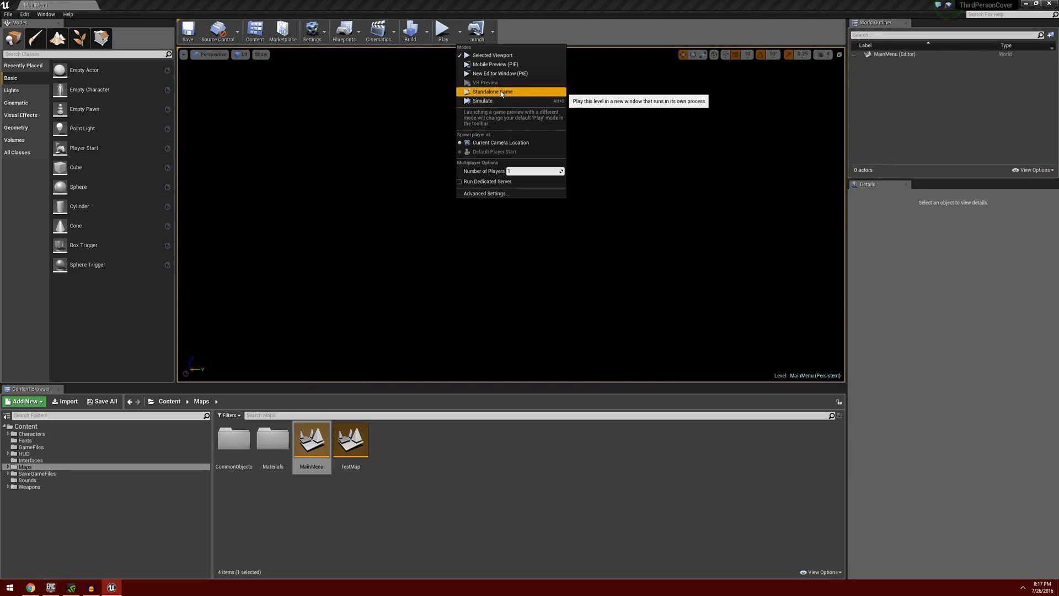
Run ThirdPersonCover as a Standalone Game and open its Settings menu.
click(492, 91)
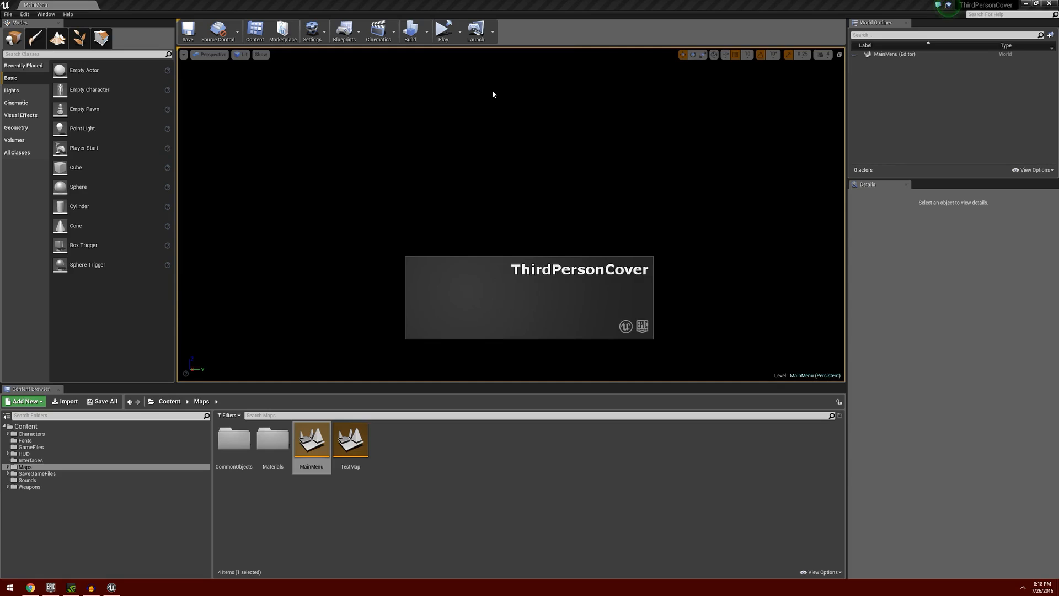
click(443, 28)
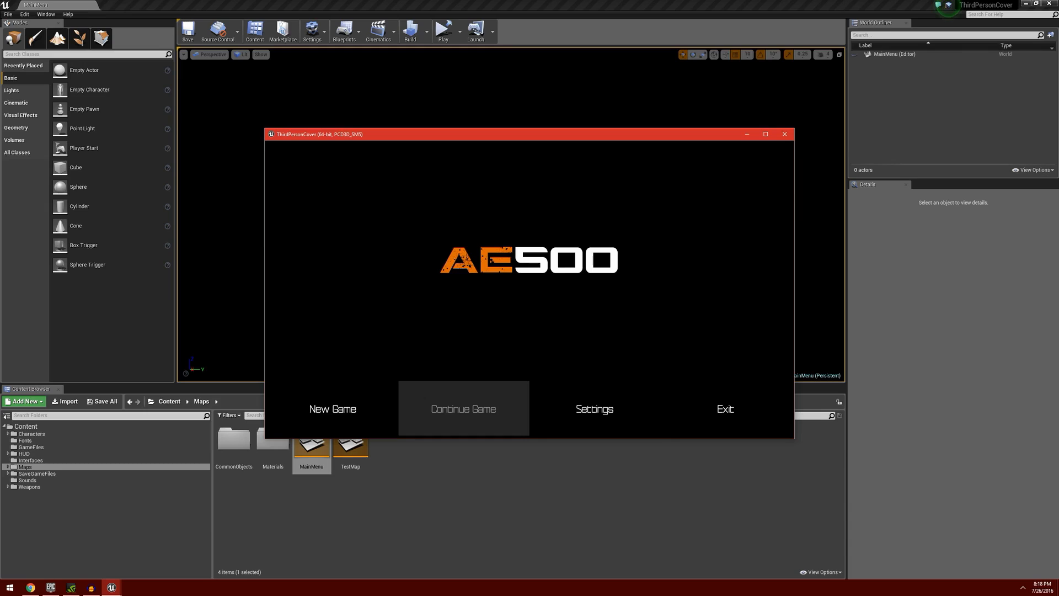
click(594, 409)
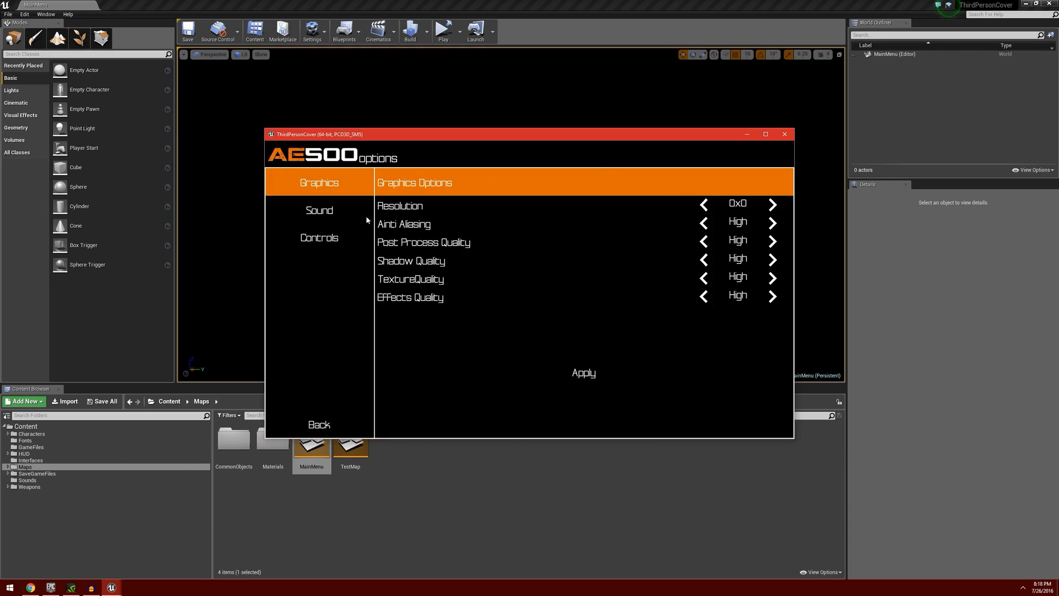
mouse_move(597, 281)
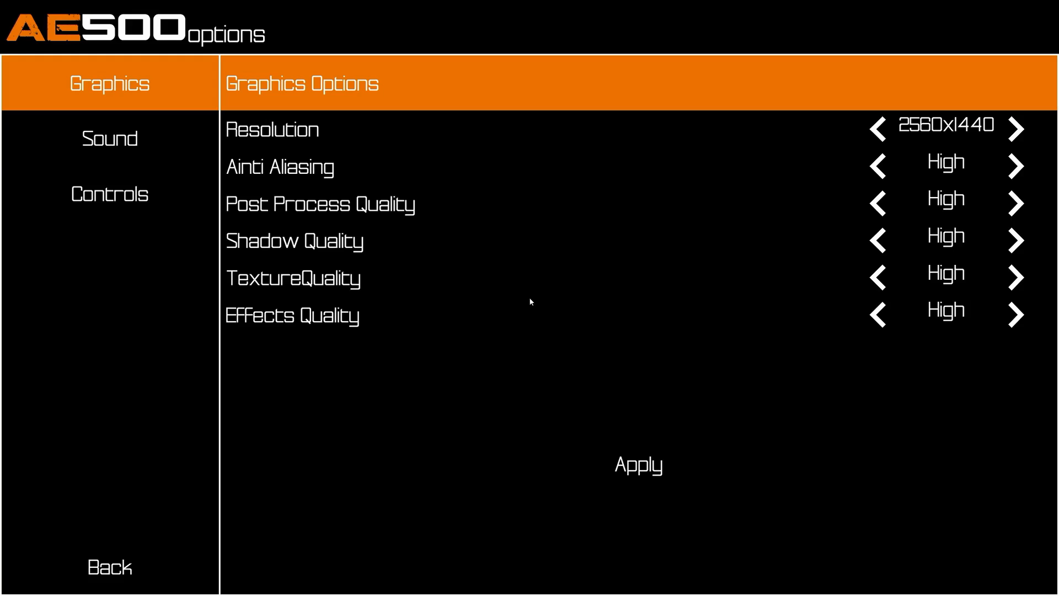
Browse the Sound and Controls options and toggle Invert Mouse.
click(111, 138)
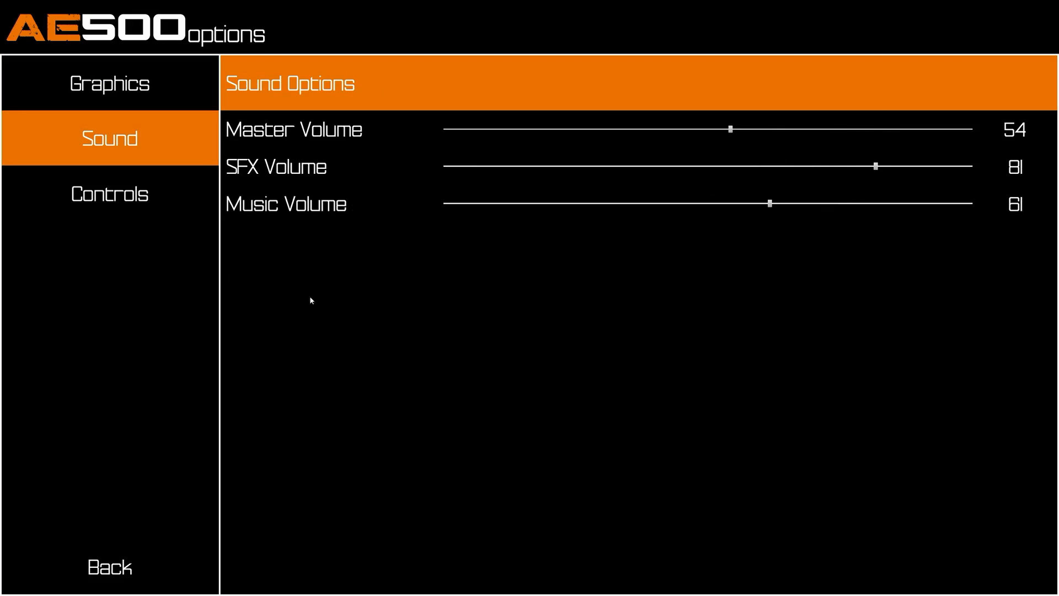
click(110, 195)
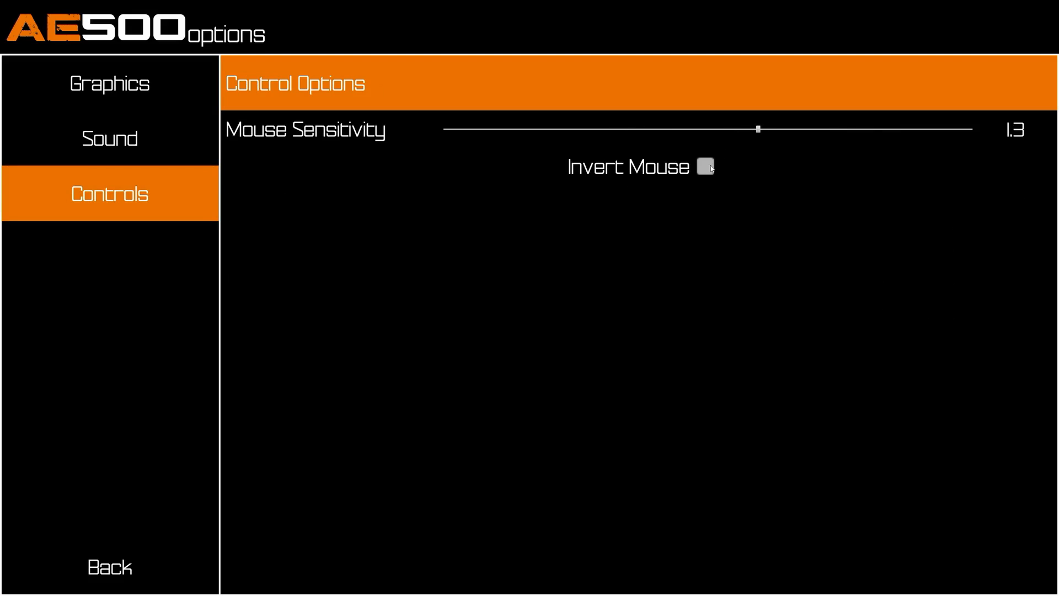
click(108, 83)
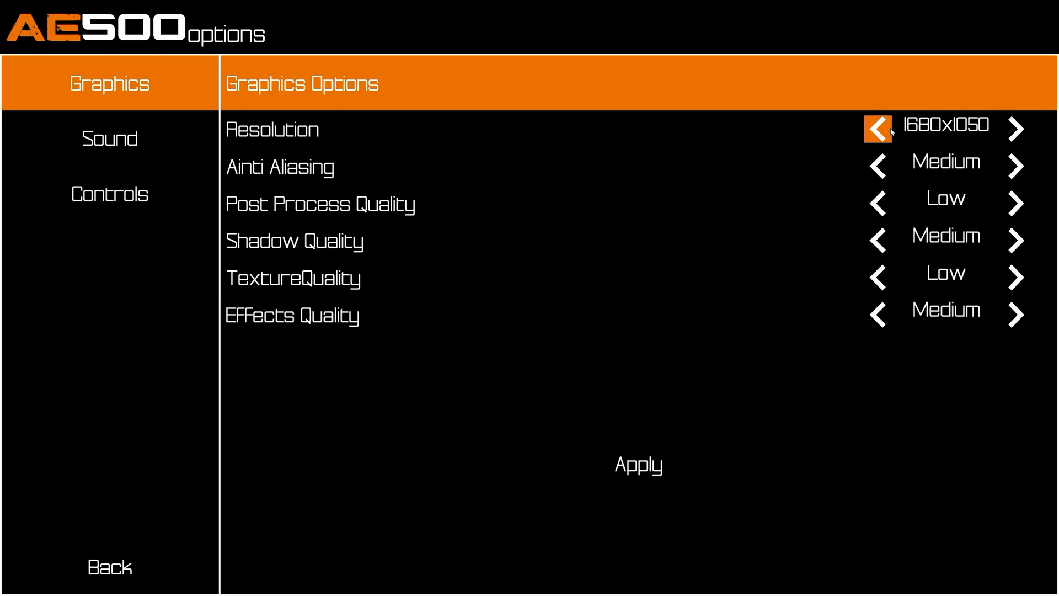
Cycle through the Graphics resolutions until 1920x1080 is selected.
click(878, 128)
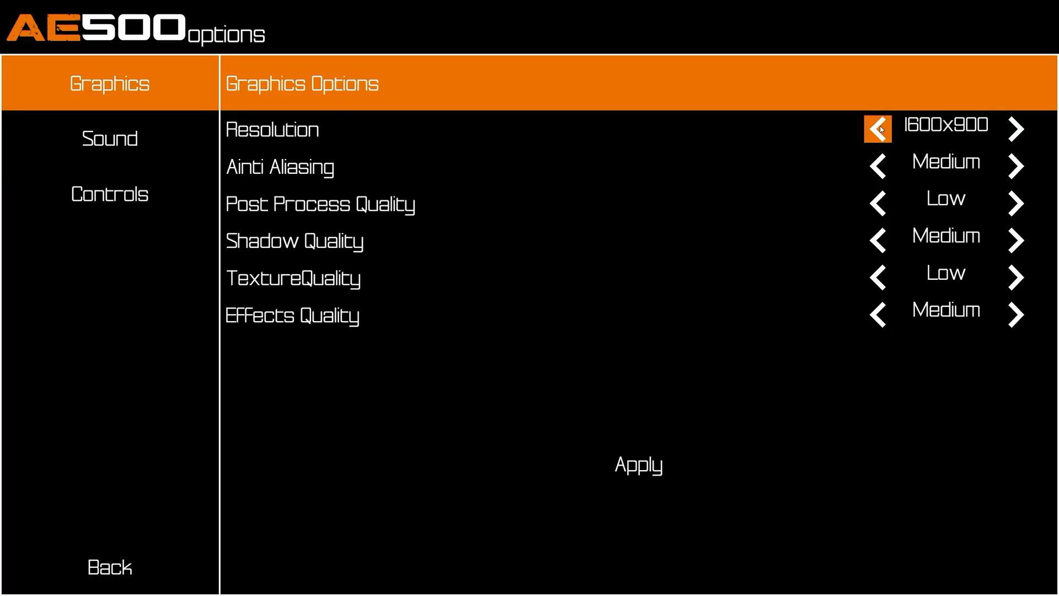
click(1015, 128)
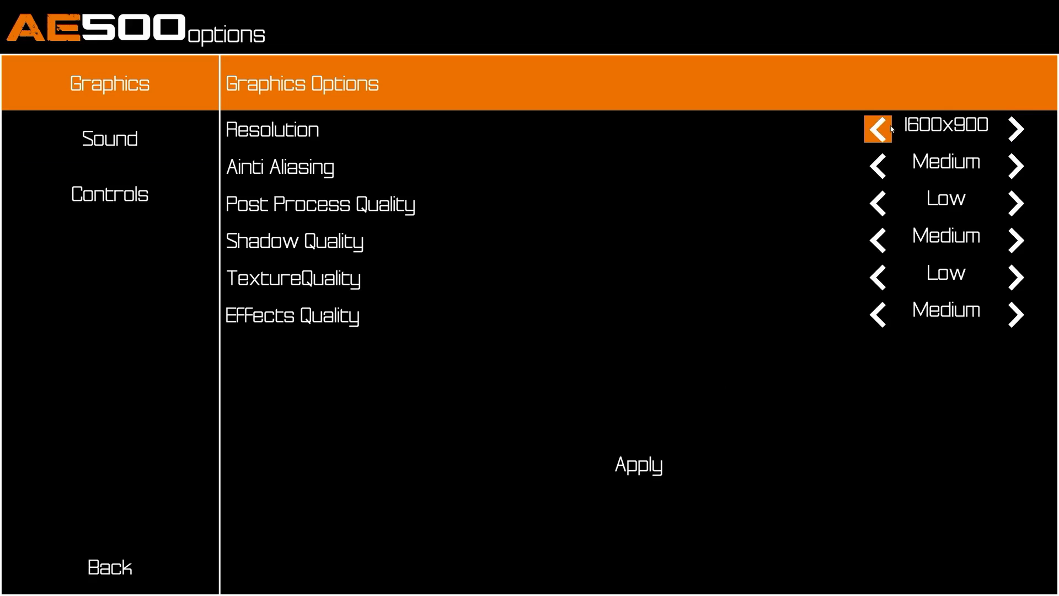
click(878, 128)
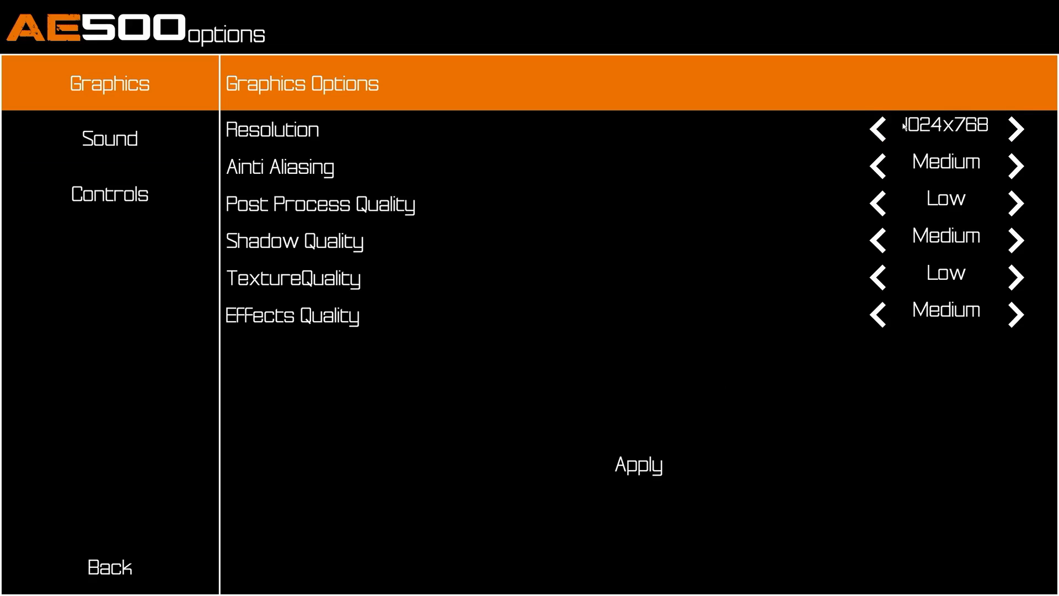
click(1016, 126)
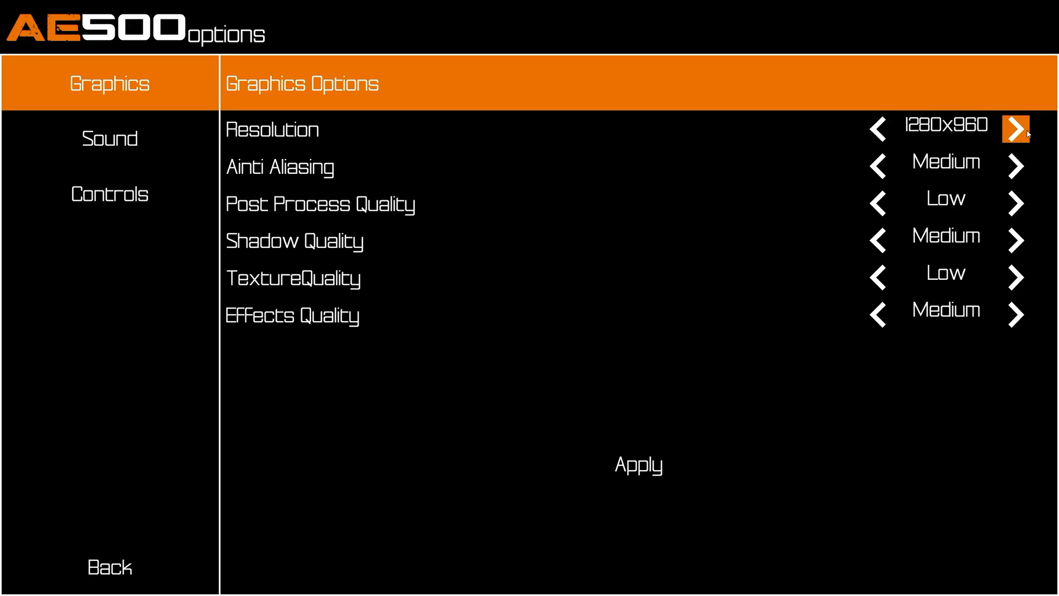
click(1016, 125)
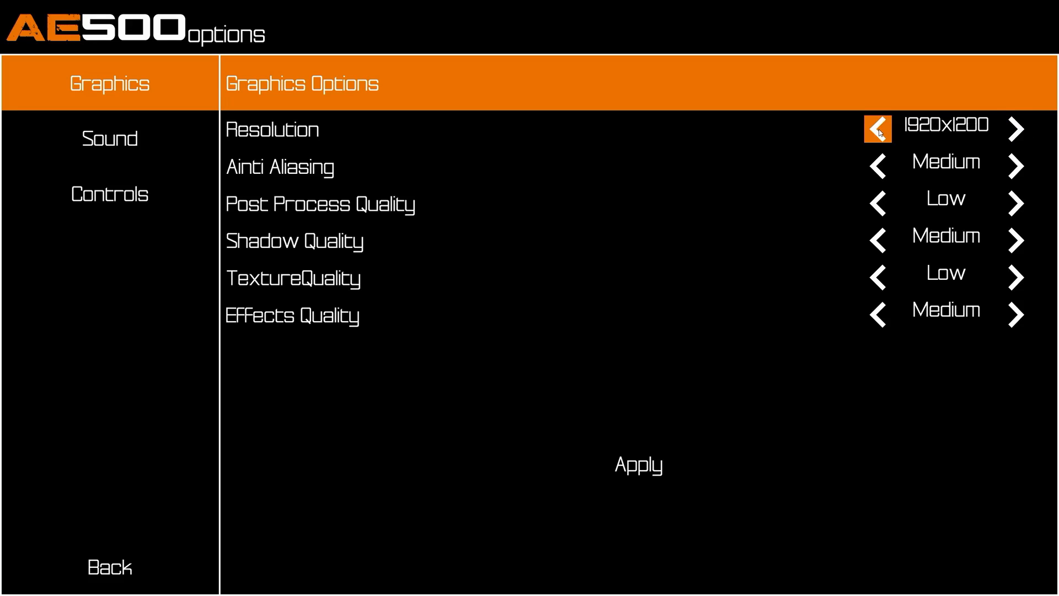
click(1016, 129)
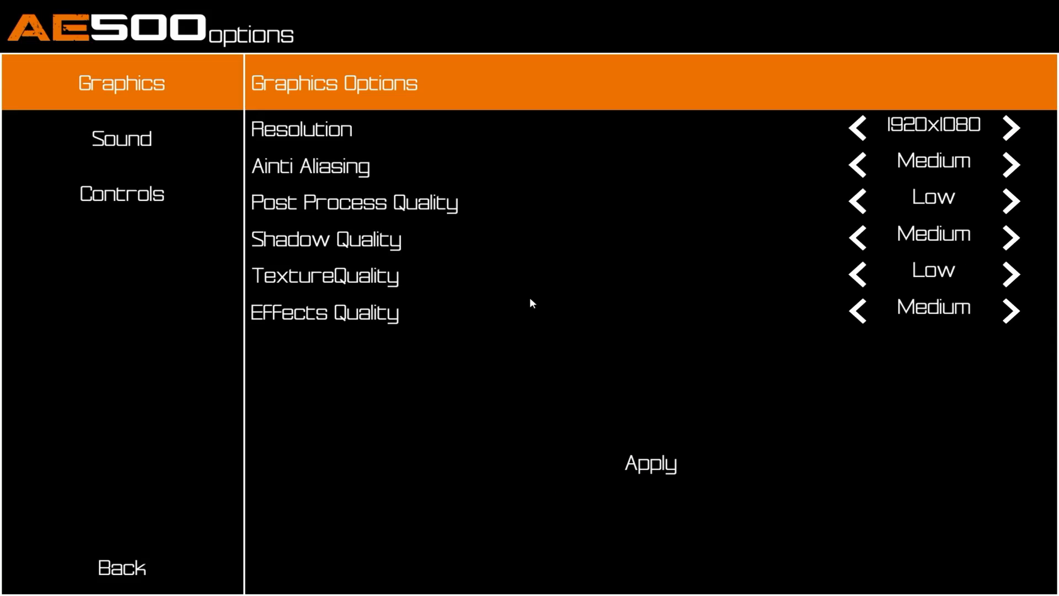
Open Settings from the game's main menu and step the resolution to 2560x1440.
click(121, 567)
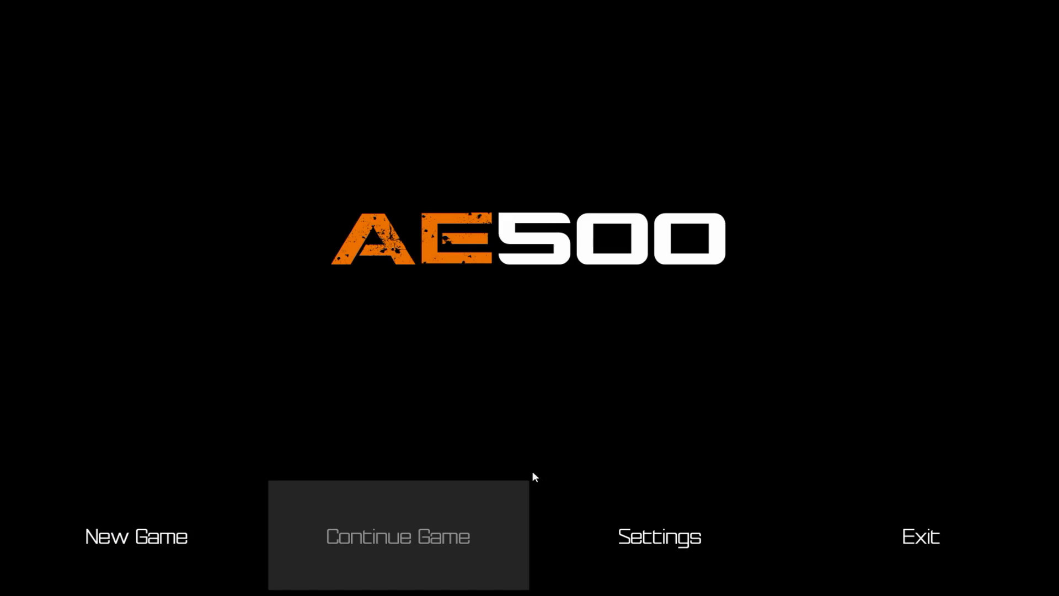
click(659, 537)
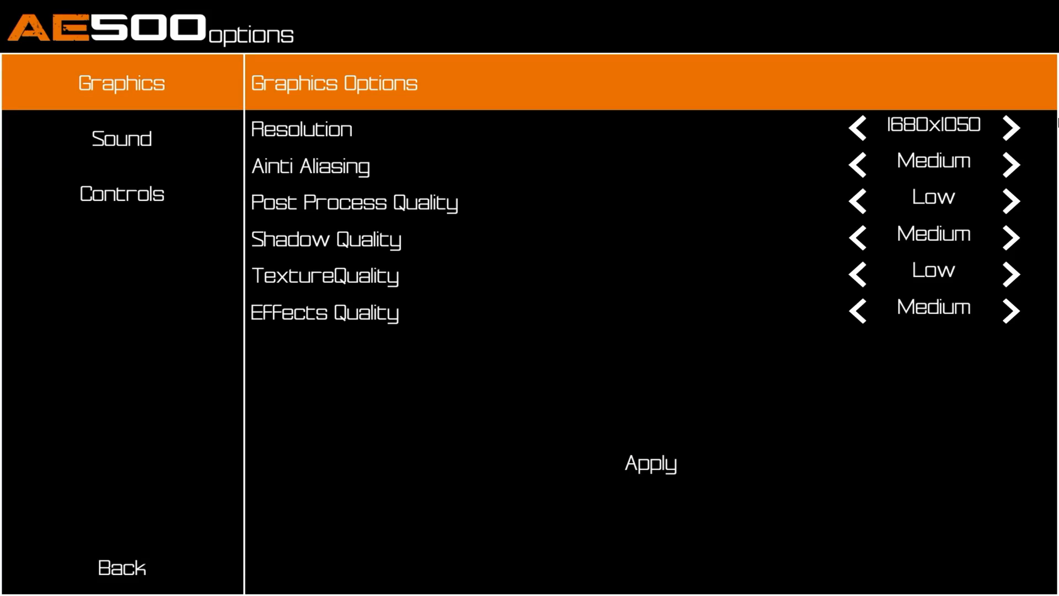
mouse_move(1034, 145)
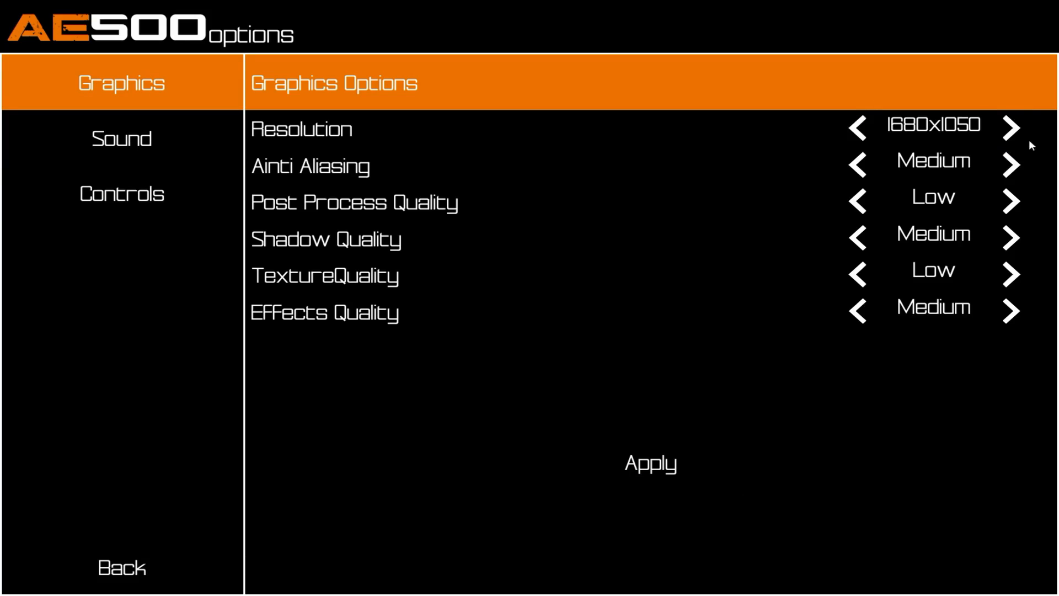
click(858, 125)
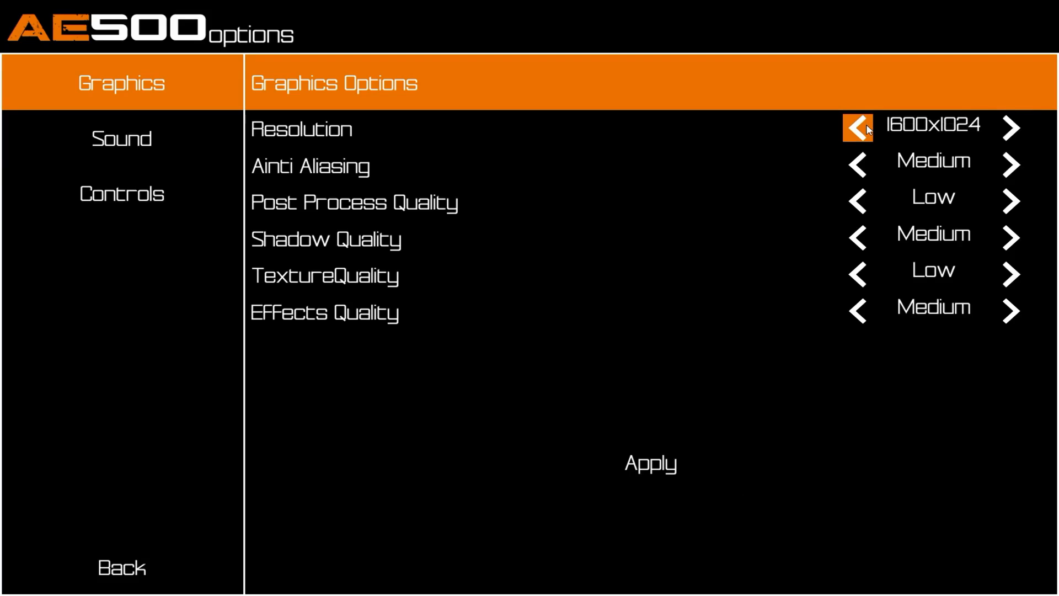
click(858, 125)
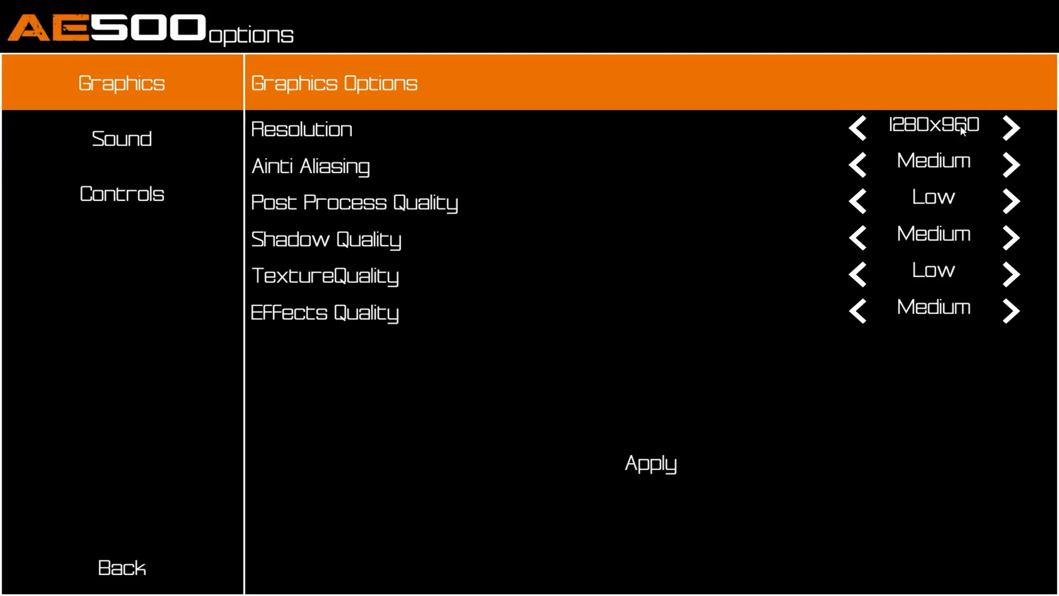
click(860, 125)
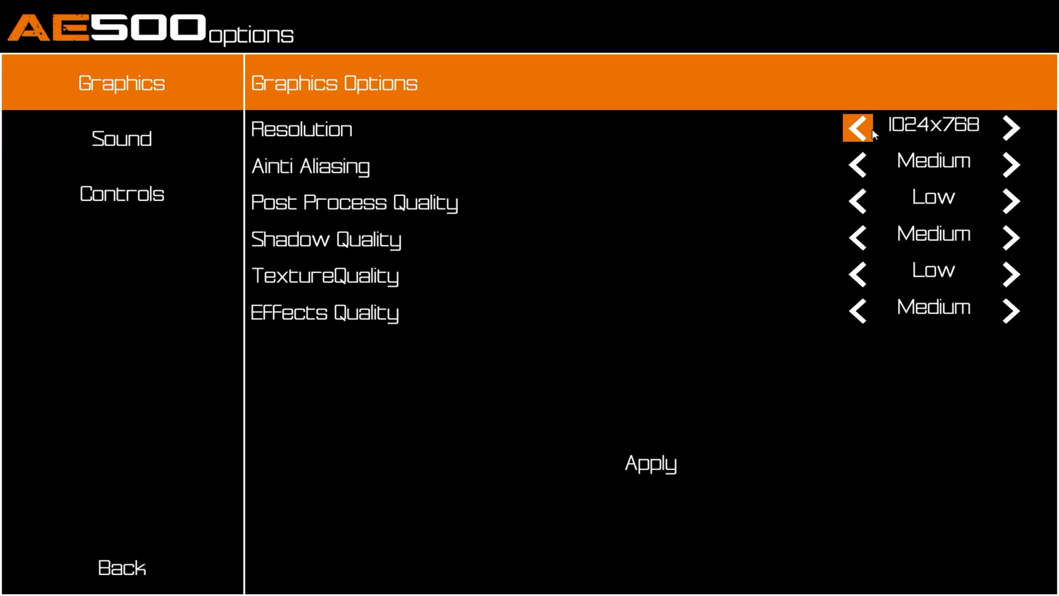
click(1011, 127)
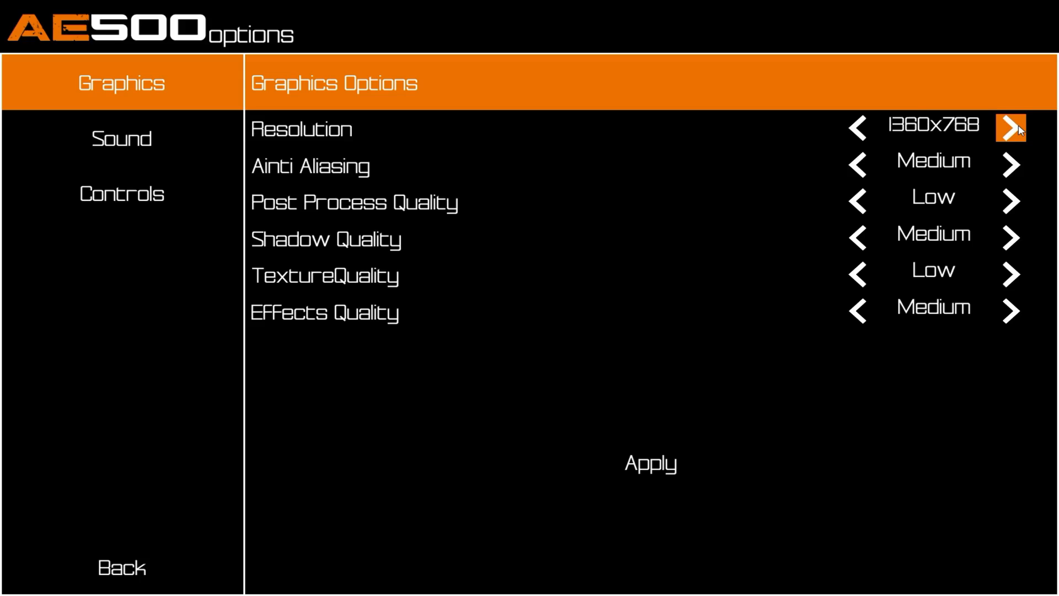
click(1013, 128)
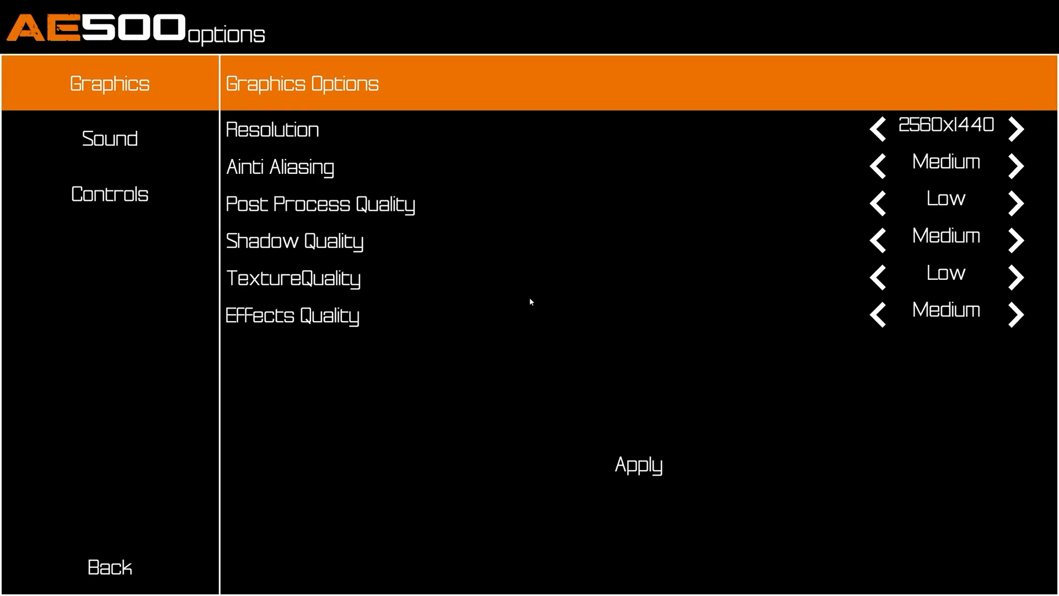
Review the Sound and Controls options, then quit the game back to the editor.
click(109, 139)
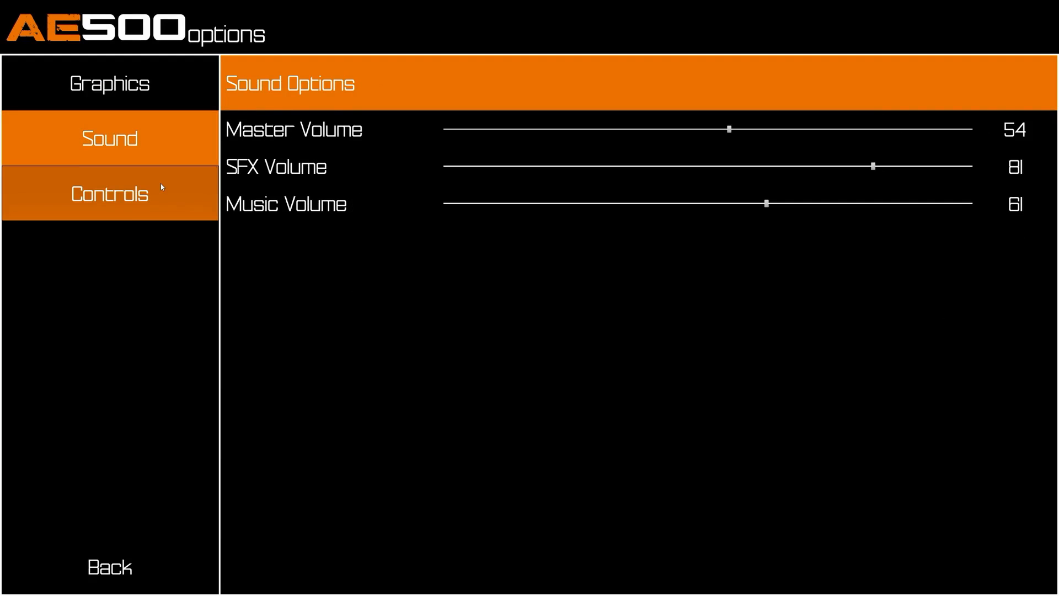
click(109, 83)
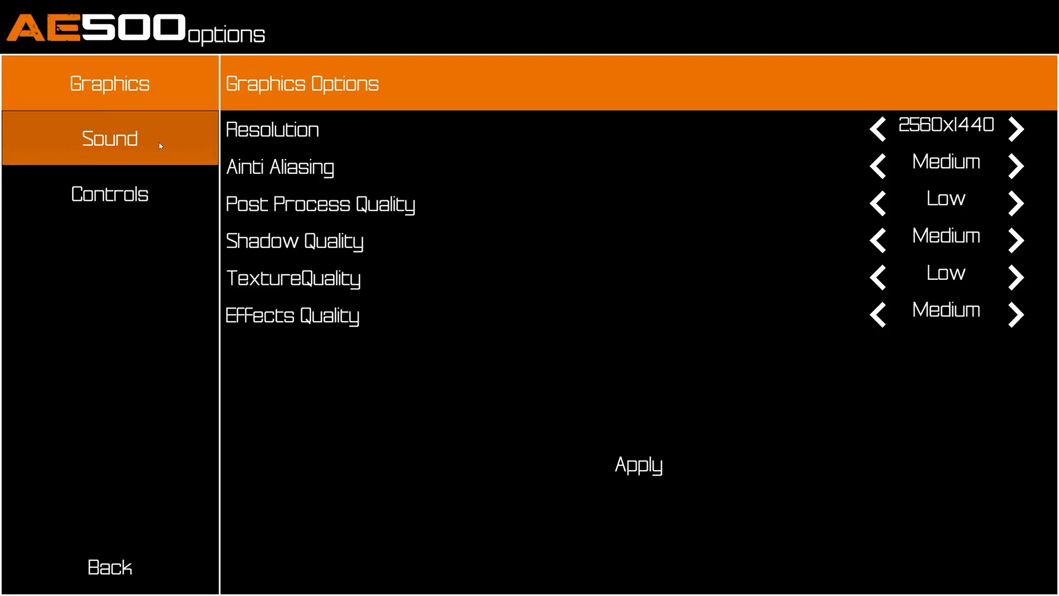
click(110, 194)
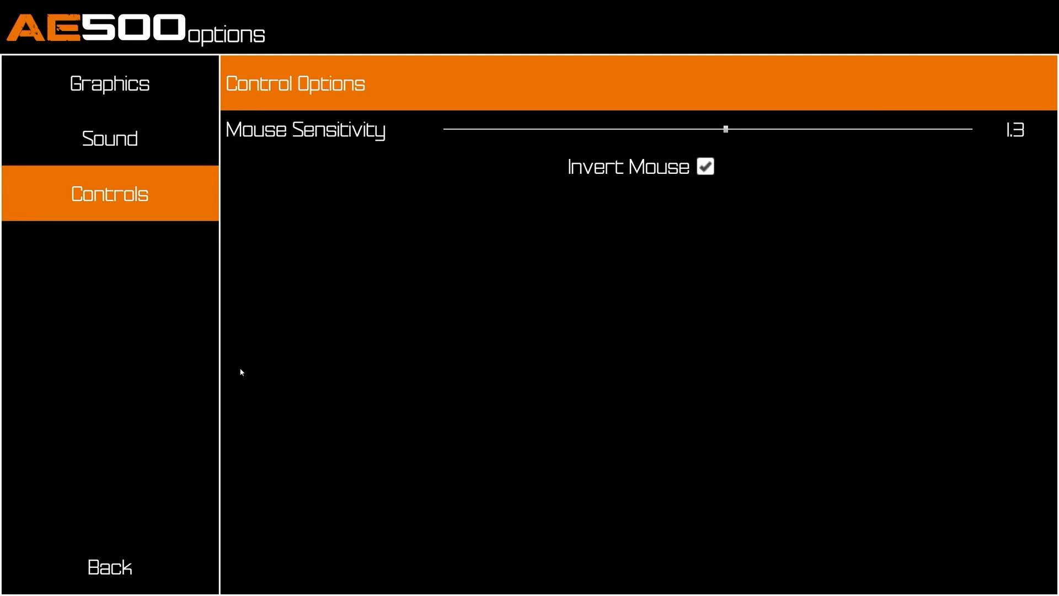
click(112, 568)
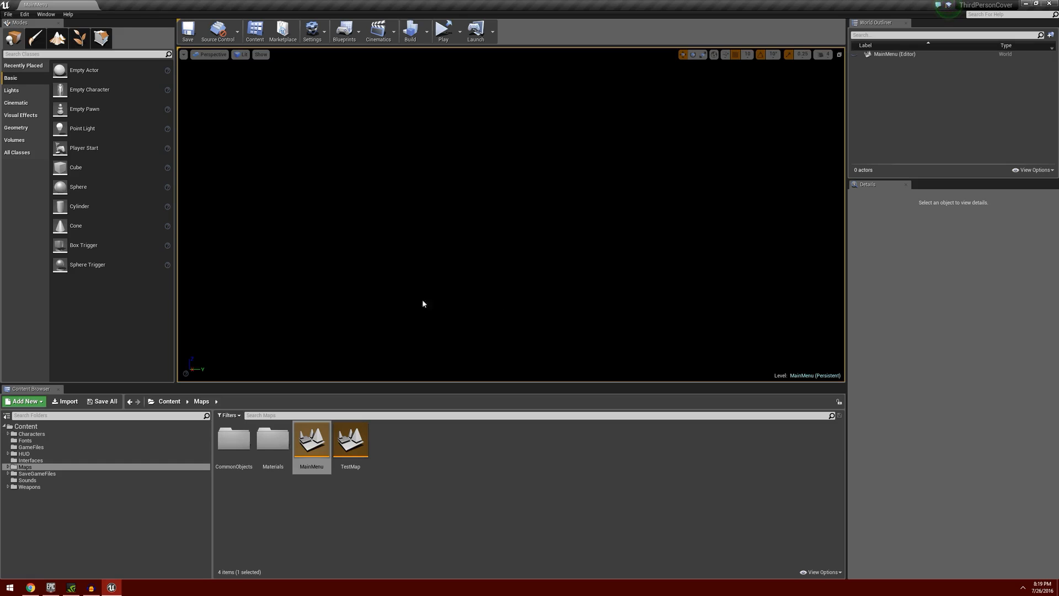
Relaunch ThirdPersonCover as a standalone game and open its Settings screen.
click(443, 28)
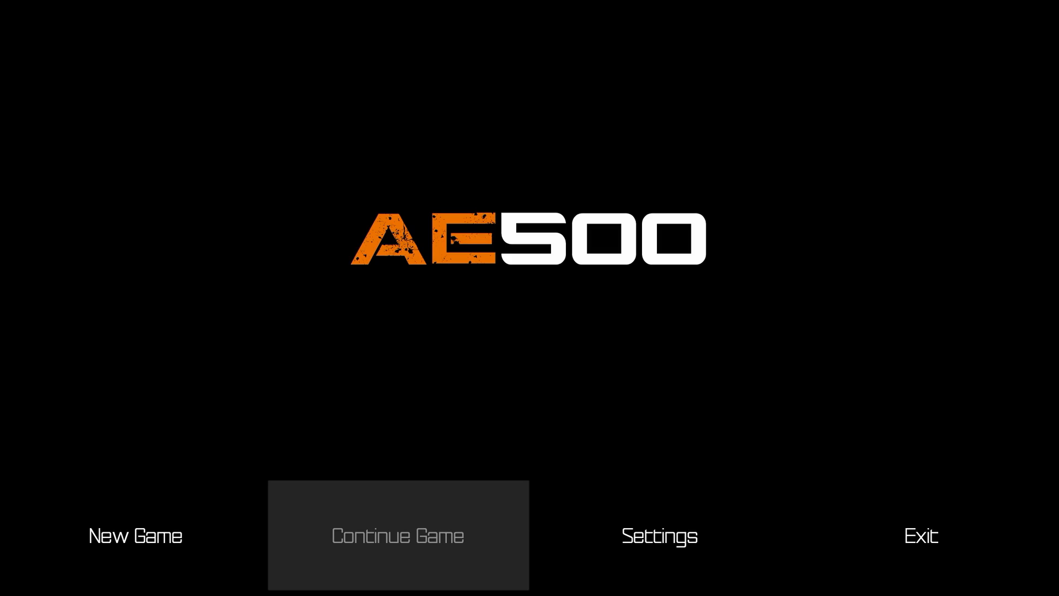
click(659, 536)
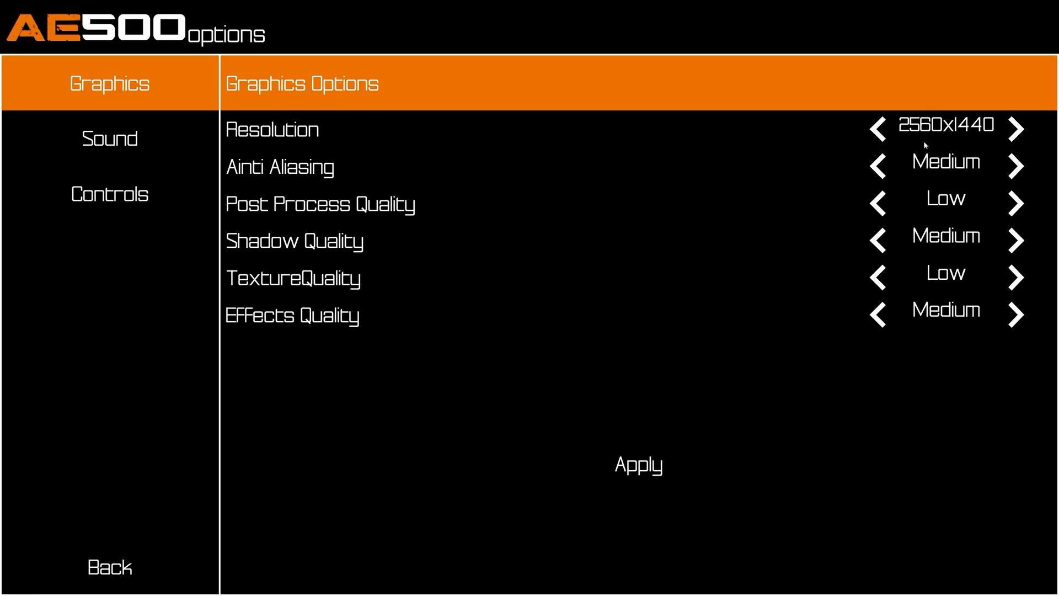
Step the Resolution setting through several values until it reads 2560x1440.
click(878, 128)
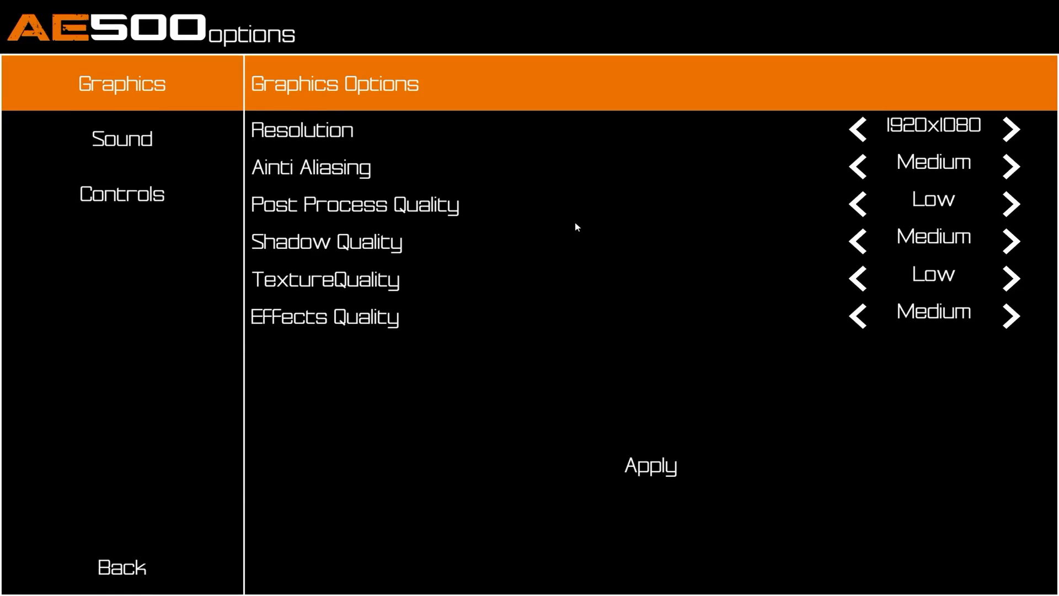
click(858, 126)
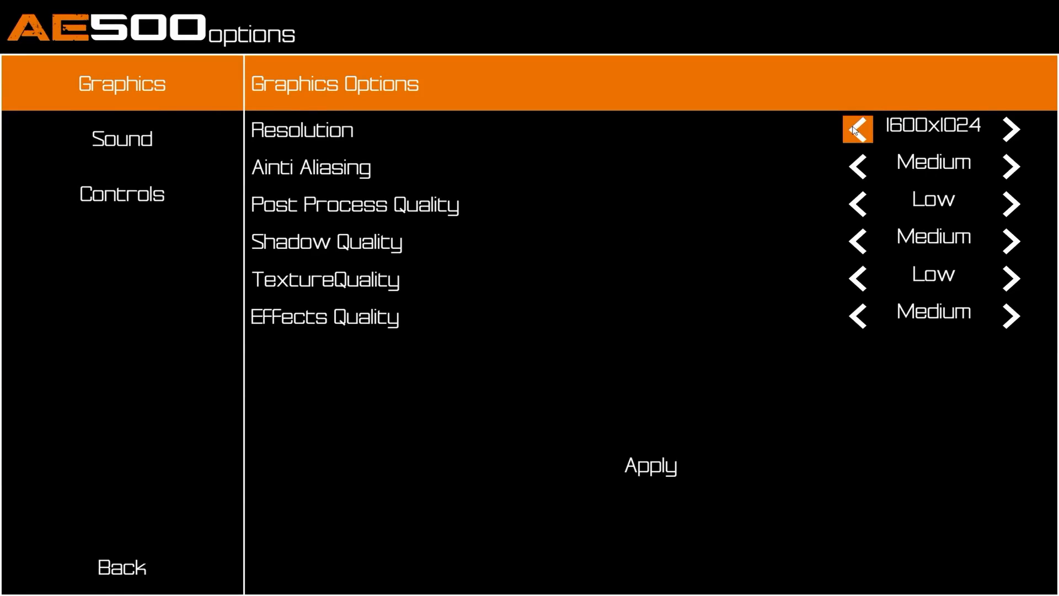
click(859, 126)
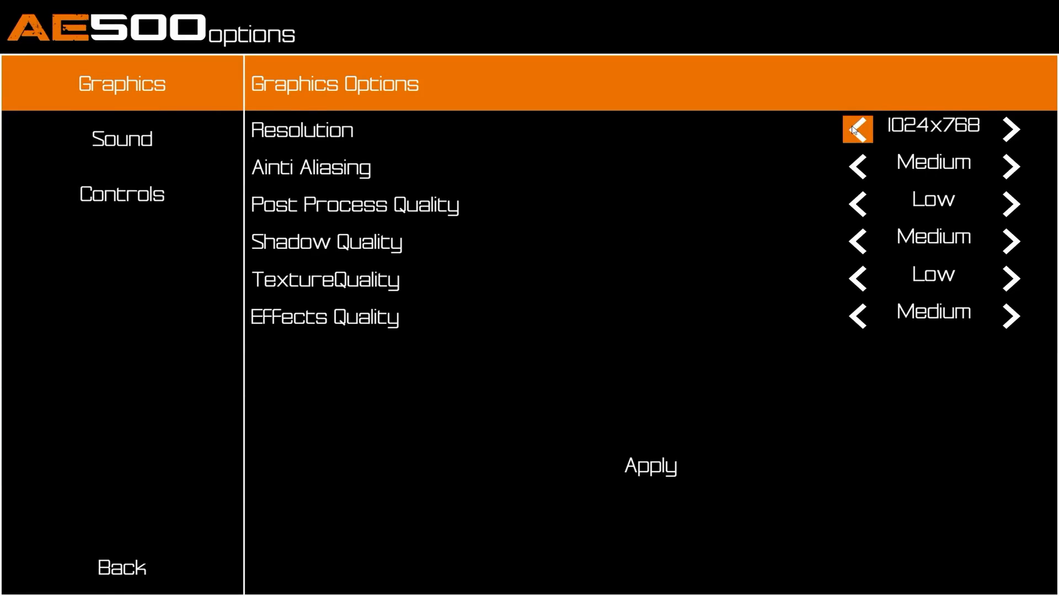
click(1013, 127)
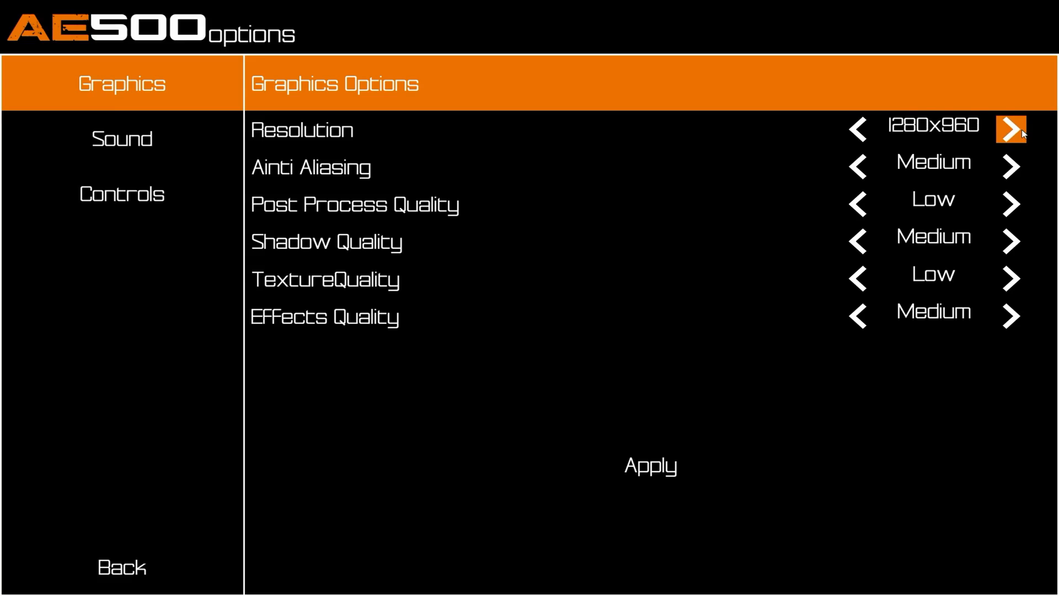
click(1010, 128)
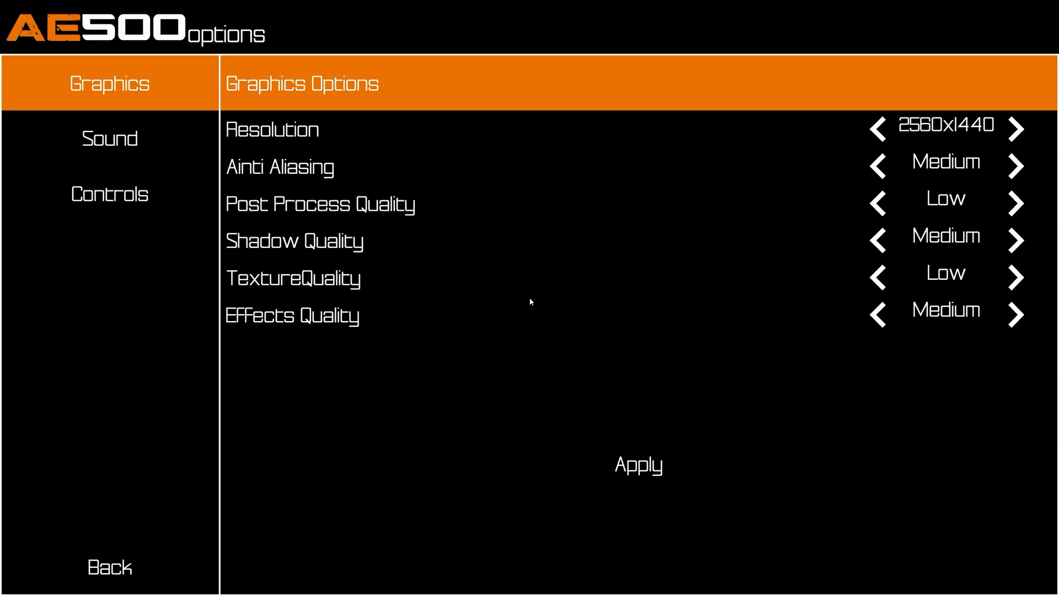
Glance at the Sound options, then raise Effects Quality to High in Graphics.
click(110, 139)
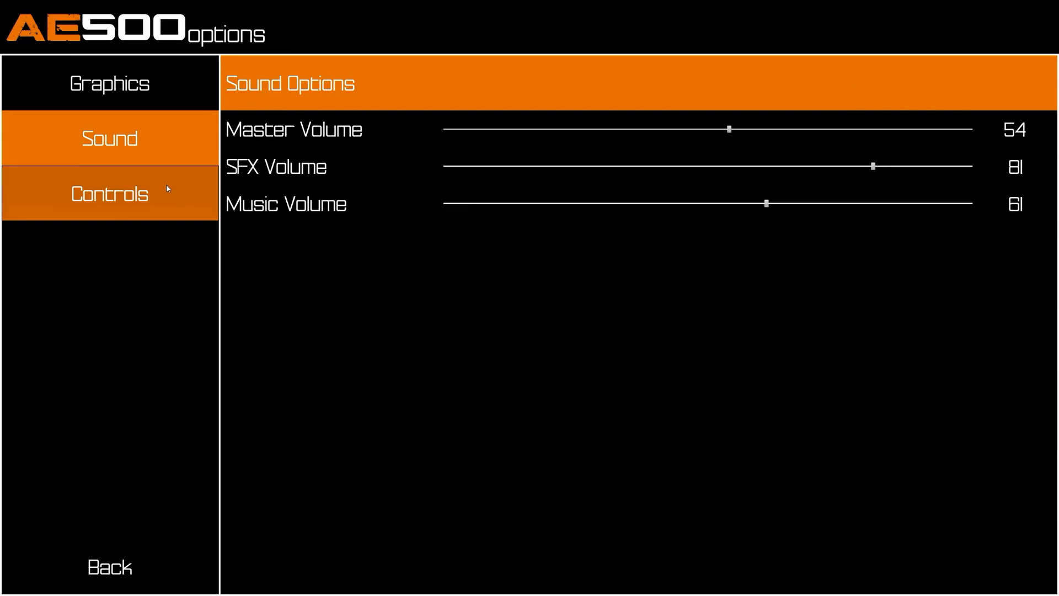
click(112, 83)
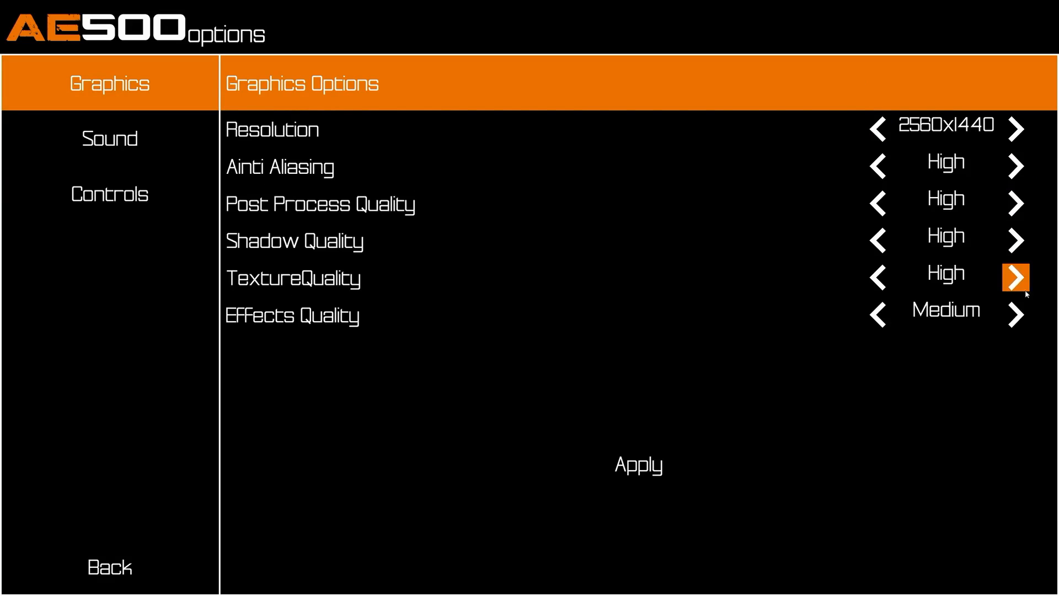
click(1014, 277)
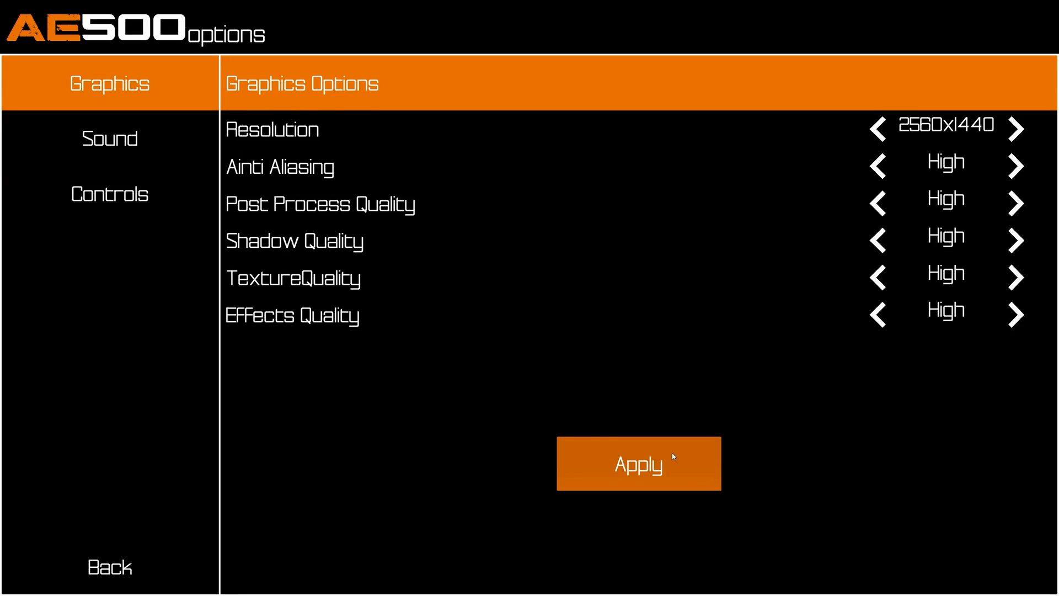